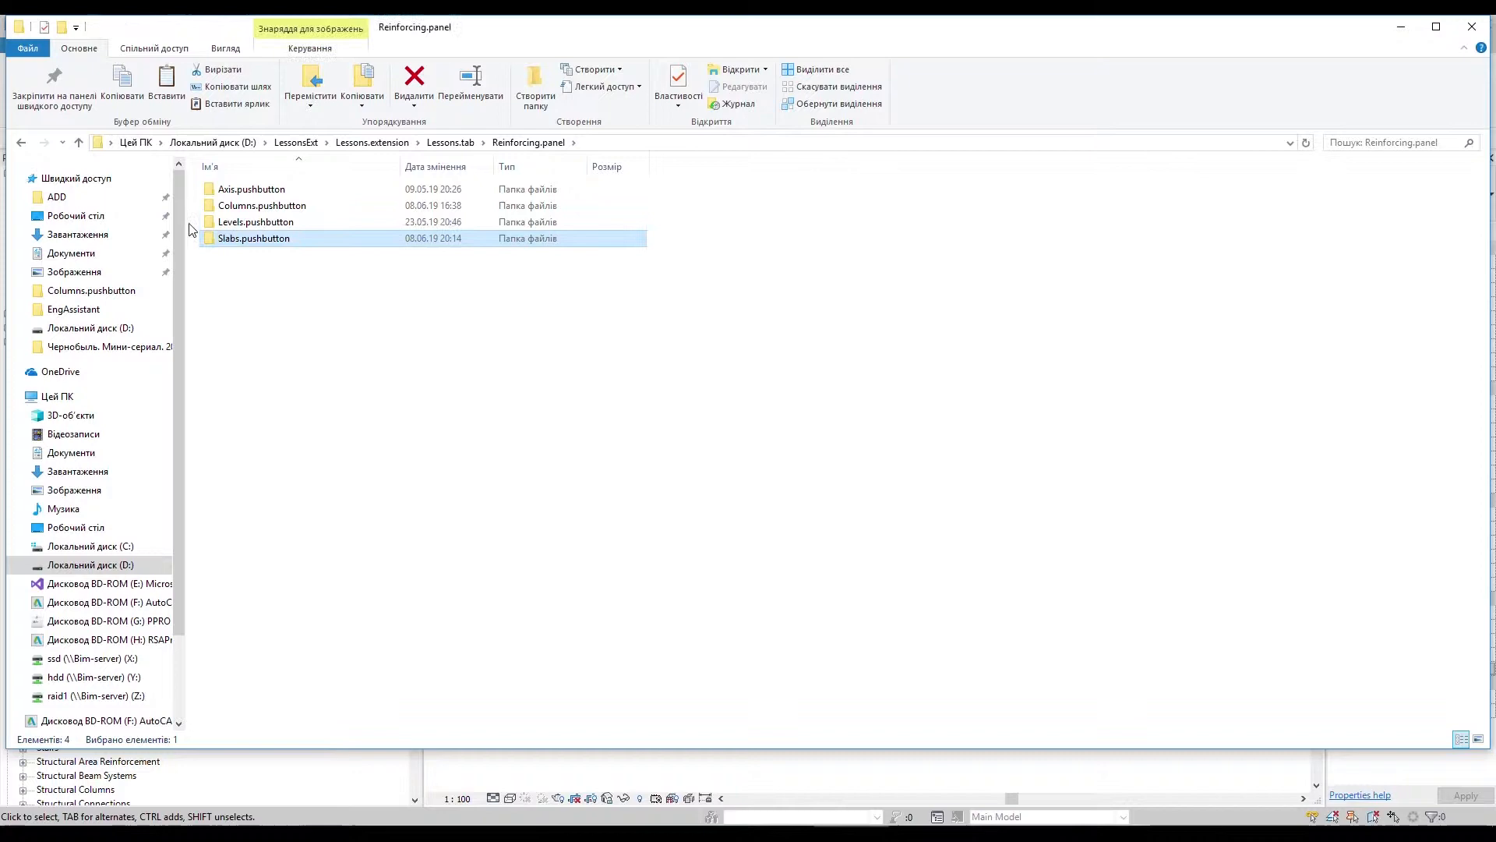
Open script.py from the Slabs.pushbutton folder in Atom
double_click(252, 237)
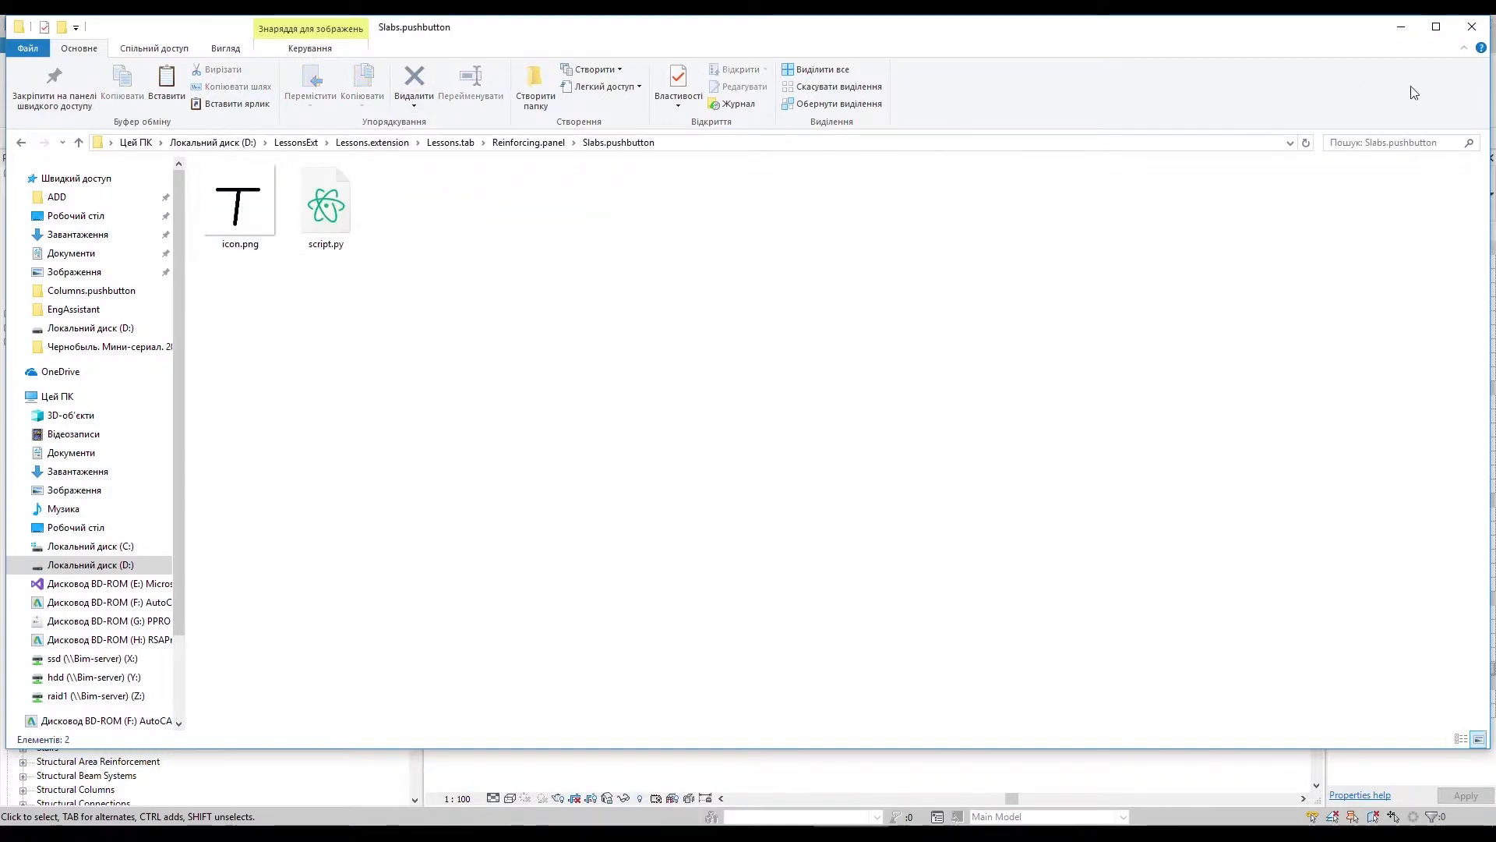
left_click(326, 203)
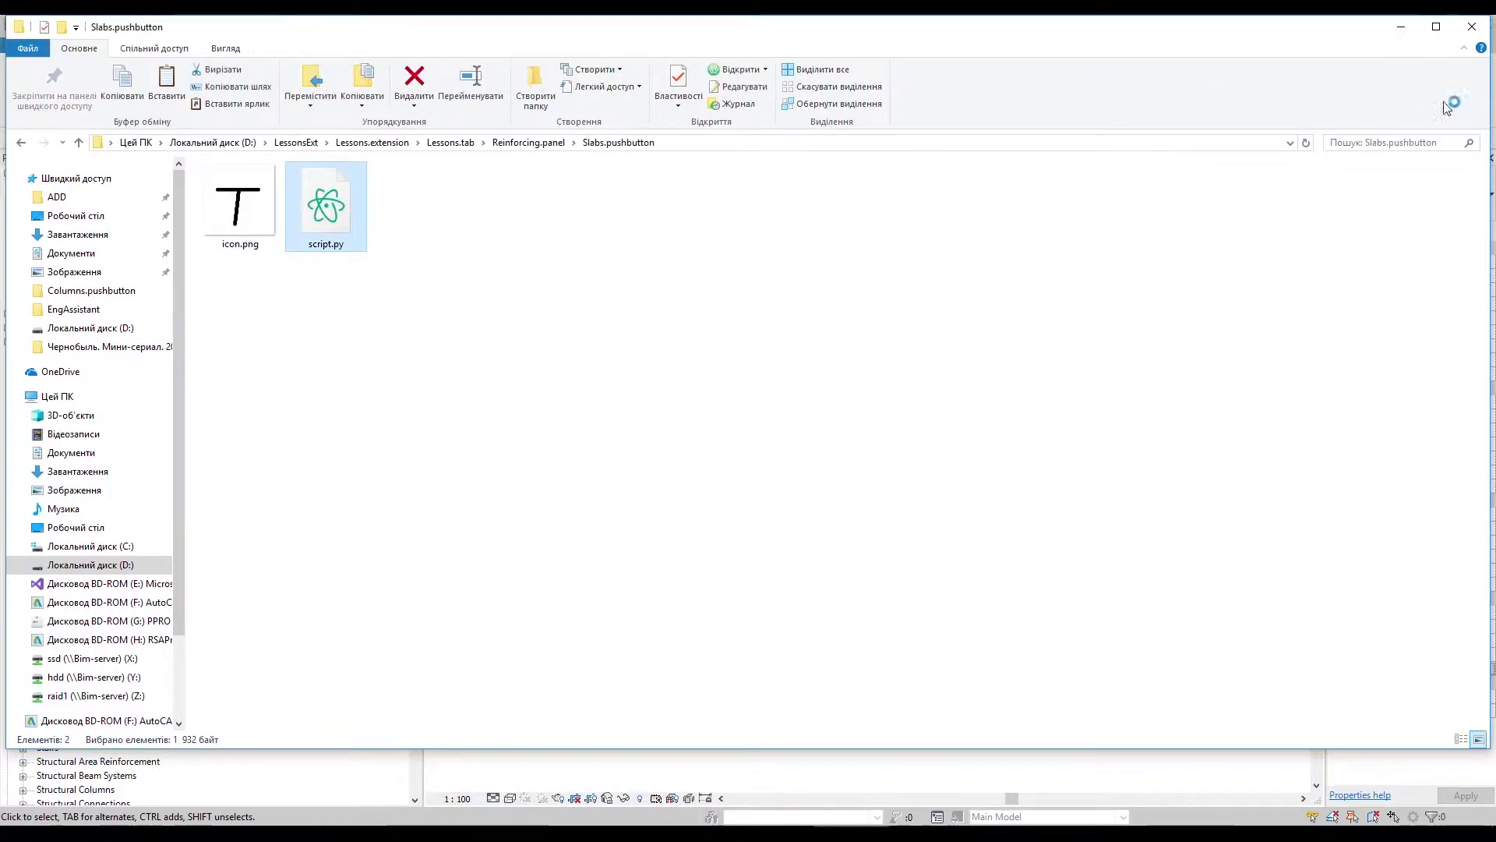
double_click(325, 198)
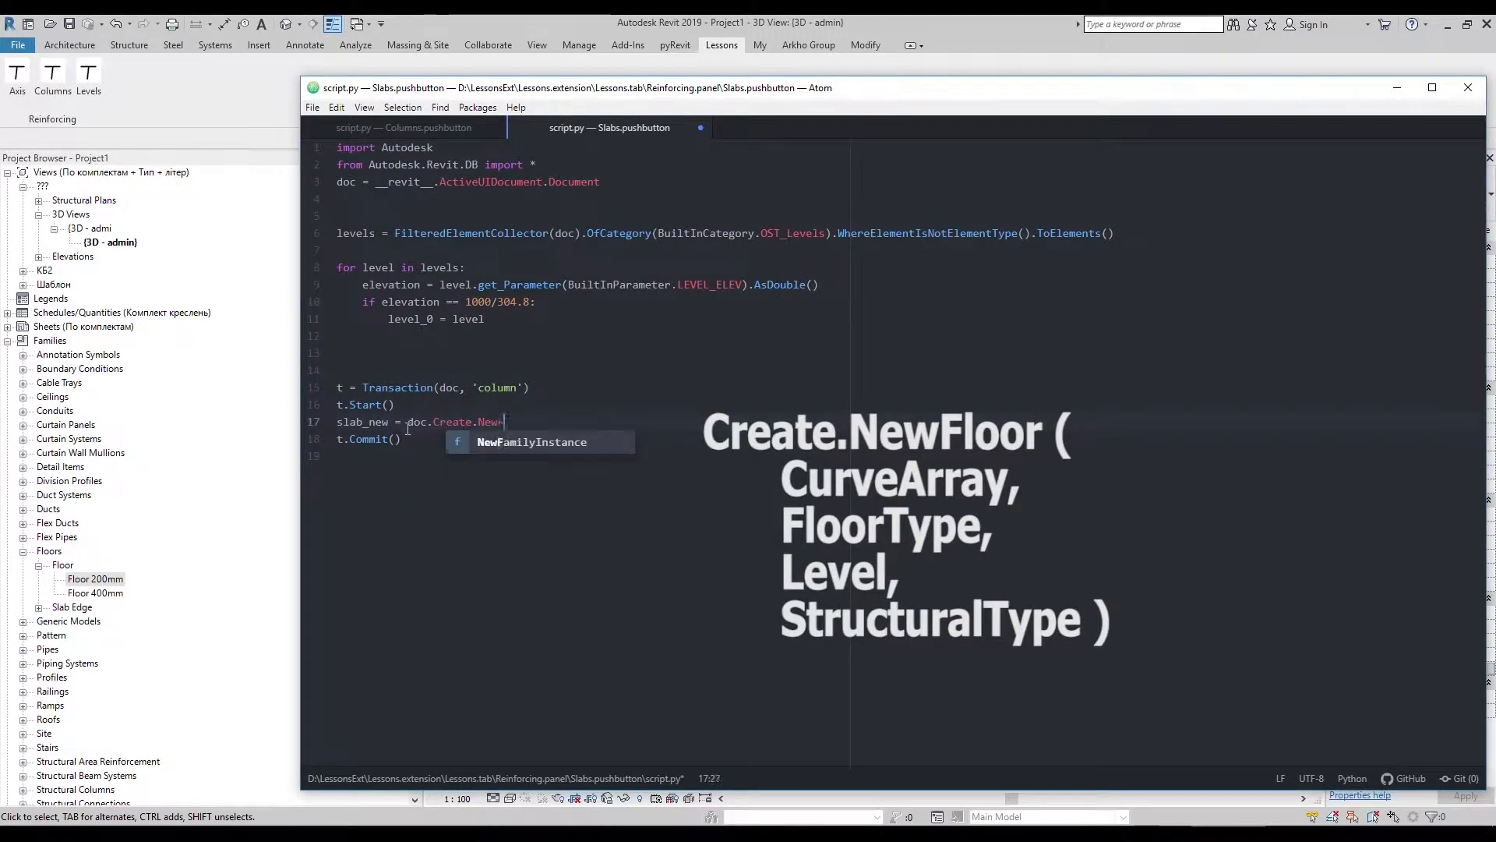
Write doc.Create.NewFloor(curveArray, floorType, levels_0, StructuralType.Footing)
type("Floor(curveArray, floorType, levels_0, Structure.S")
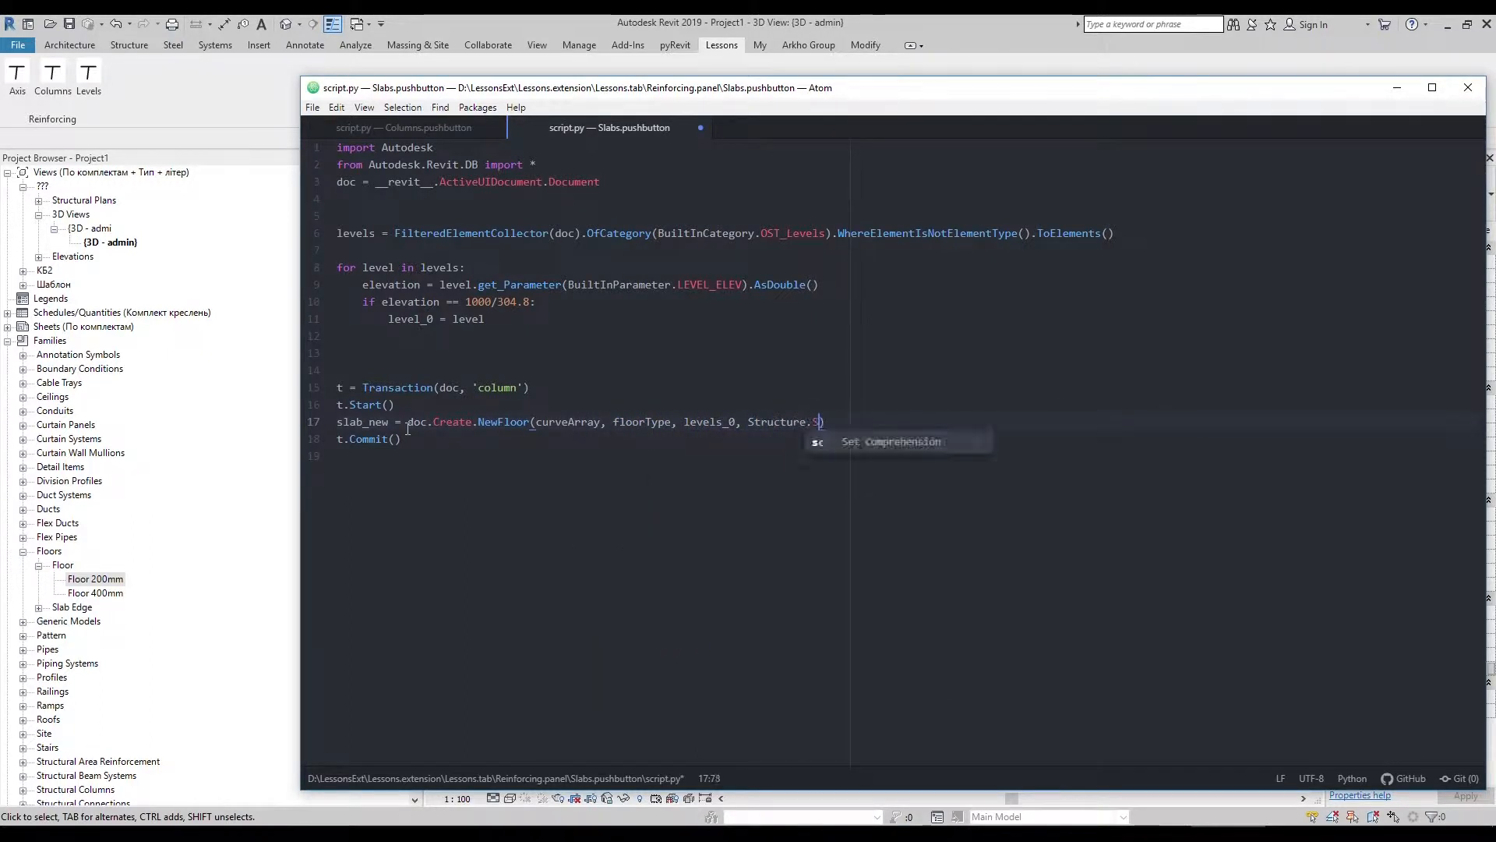
type("tructuralType.Footing")
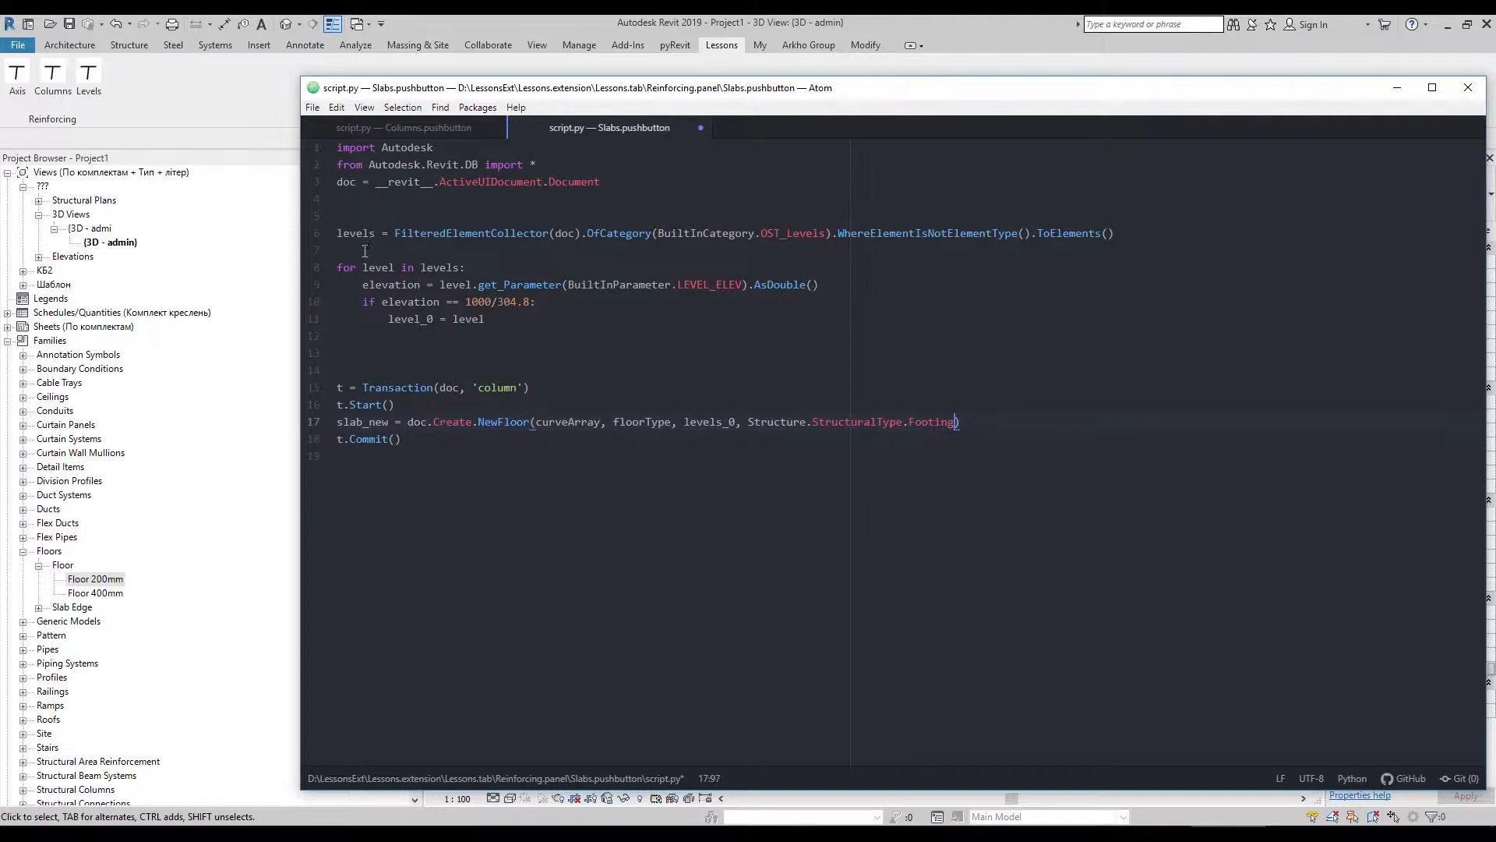
Collect all floor element types into slabs with a FilteredElementCollector on OST_Floors
type("slabs = FilteredElementCollector(doc).OfCategory(BuiltInCategory.OST_F")
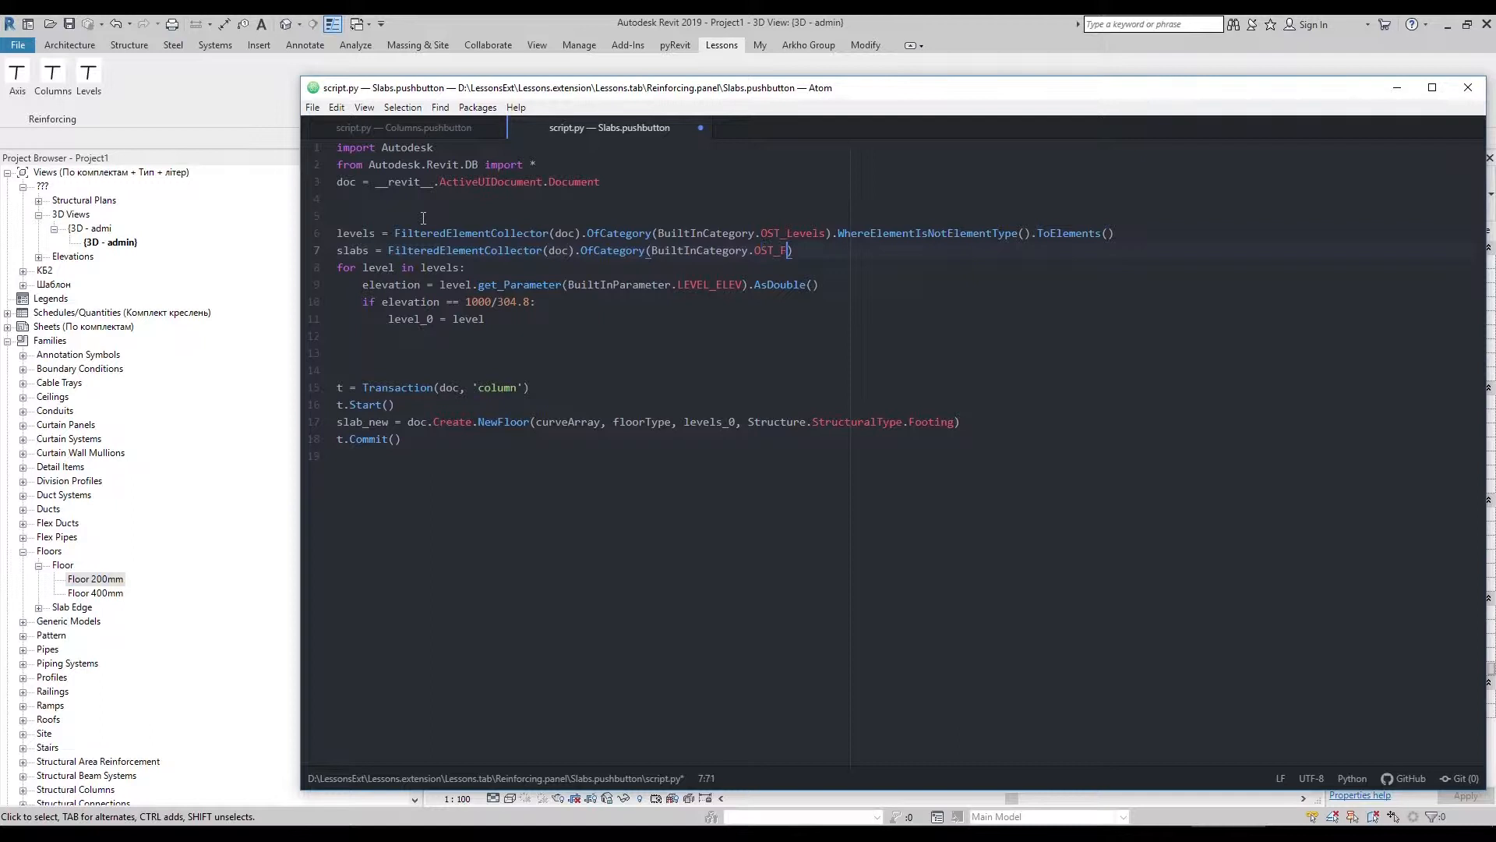
type("loors).WhereElementIsElementType()")
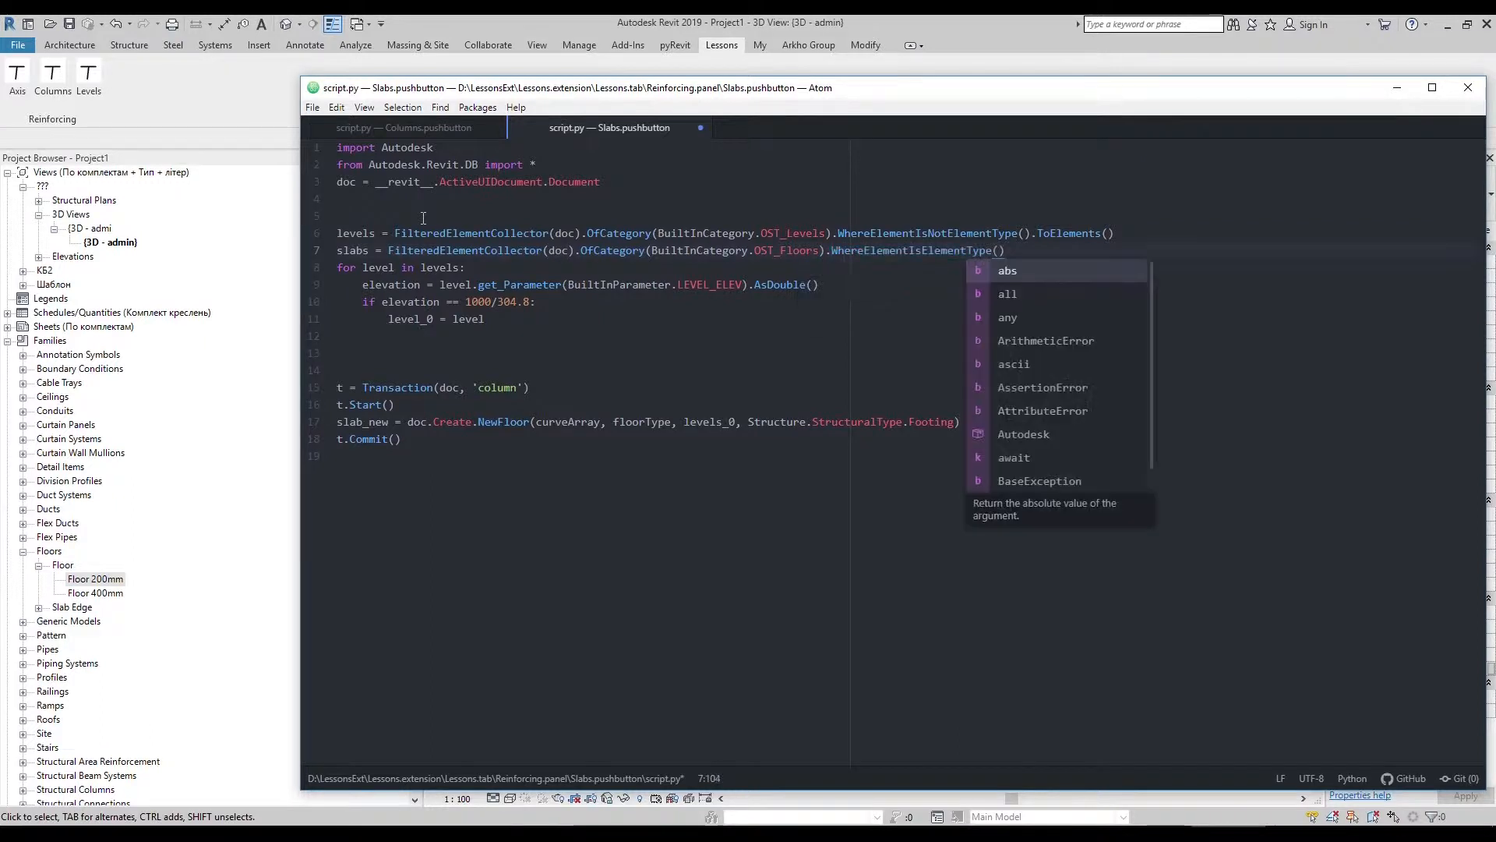
type(".ToElements()")
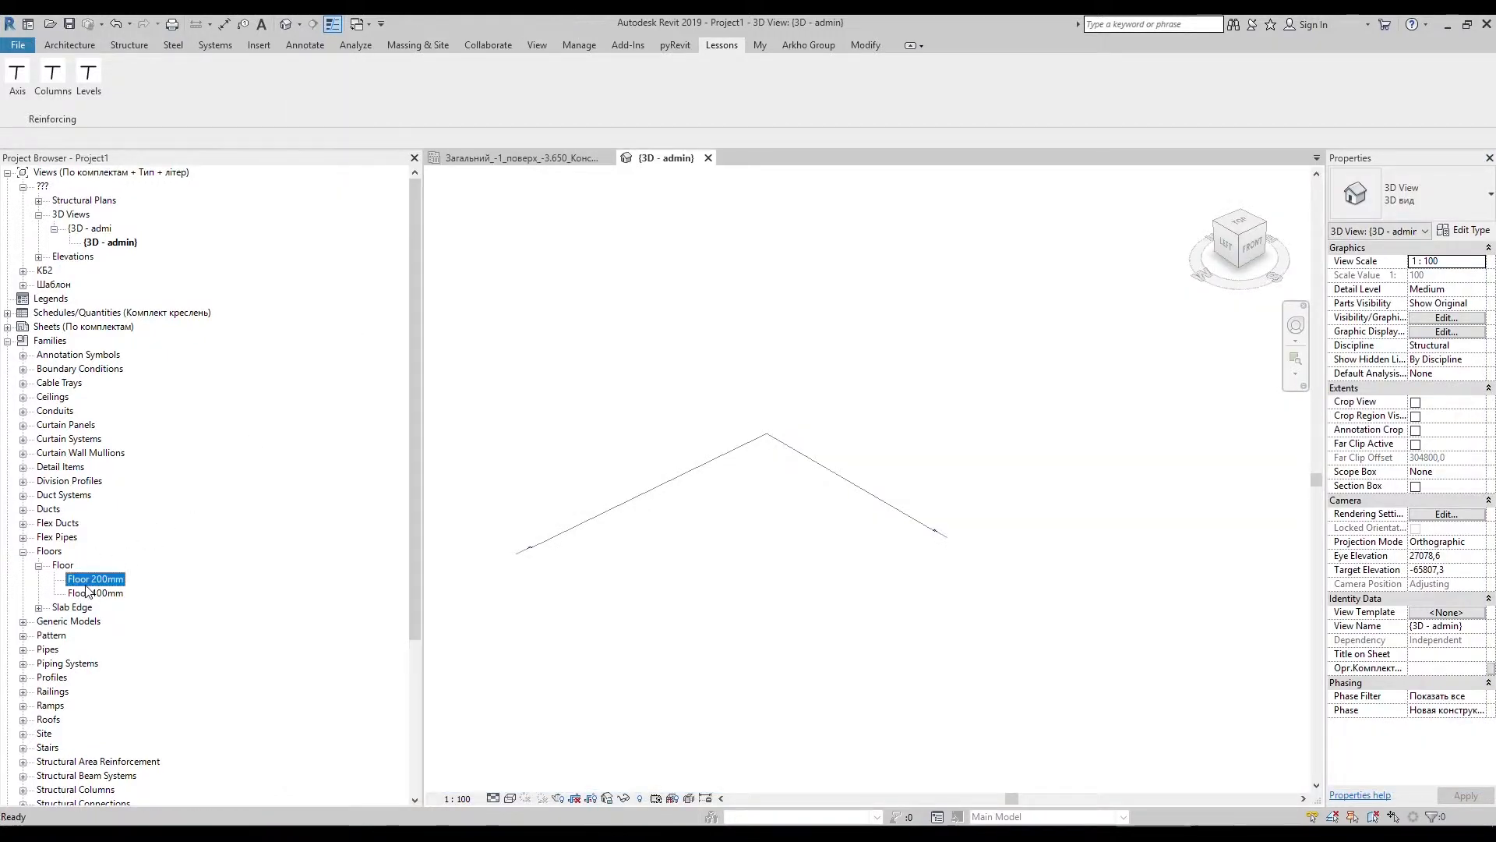
left_click(626, 45)
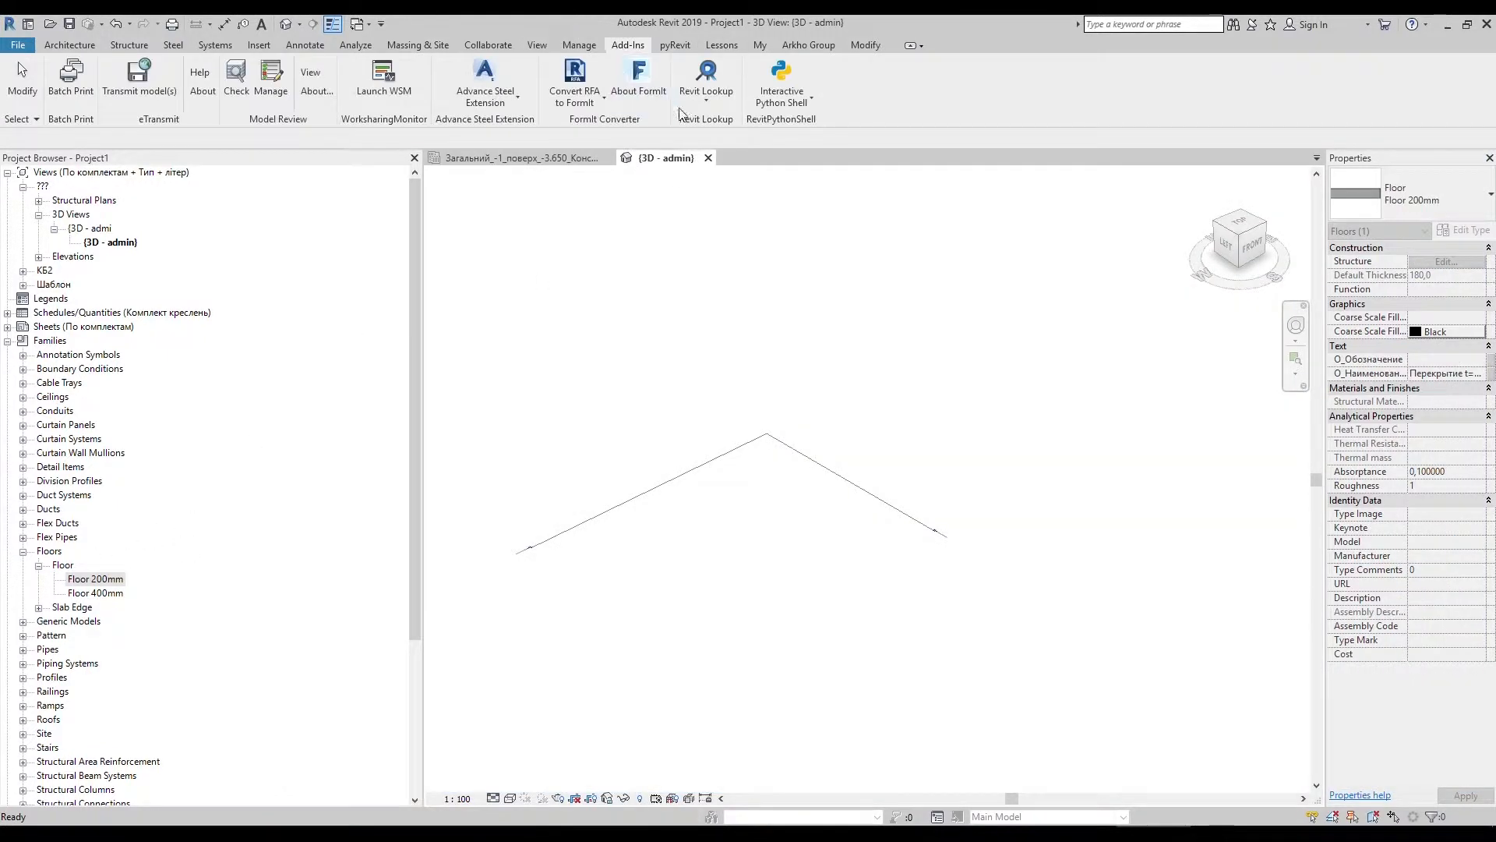
left_click(704, 76)
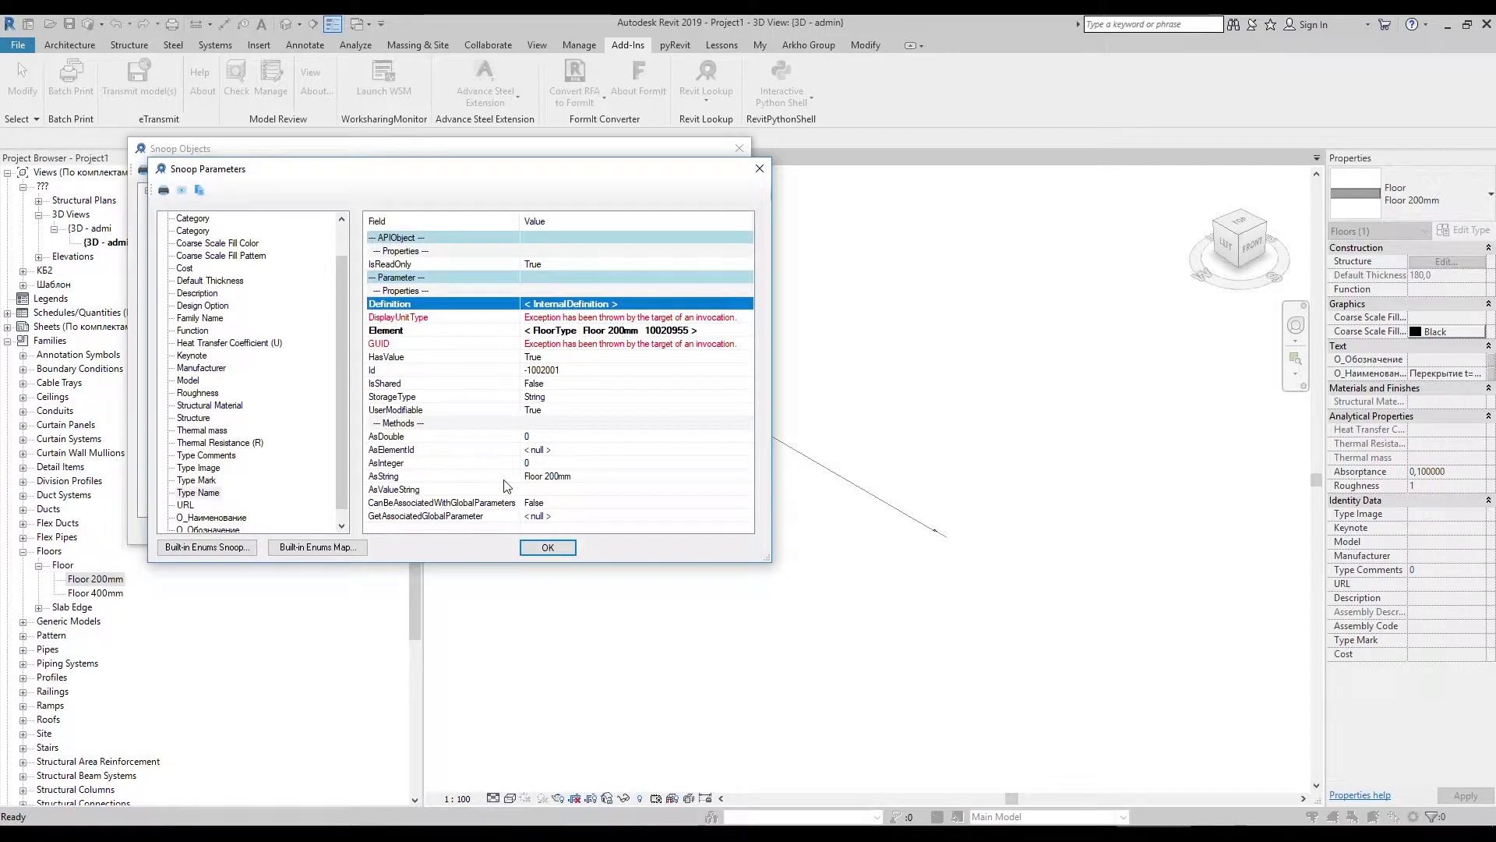
mouse_move(472, 488)
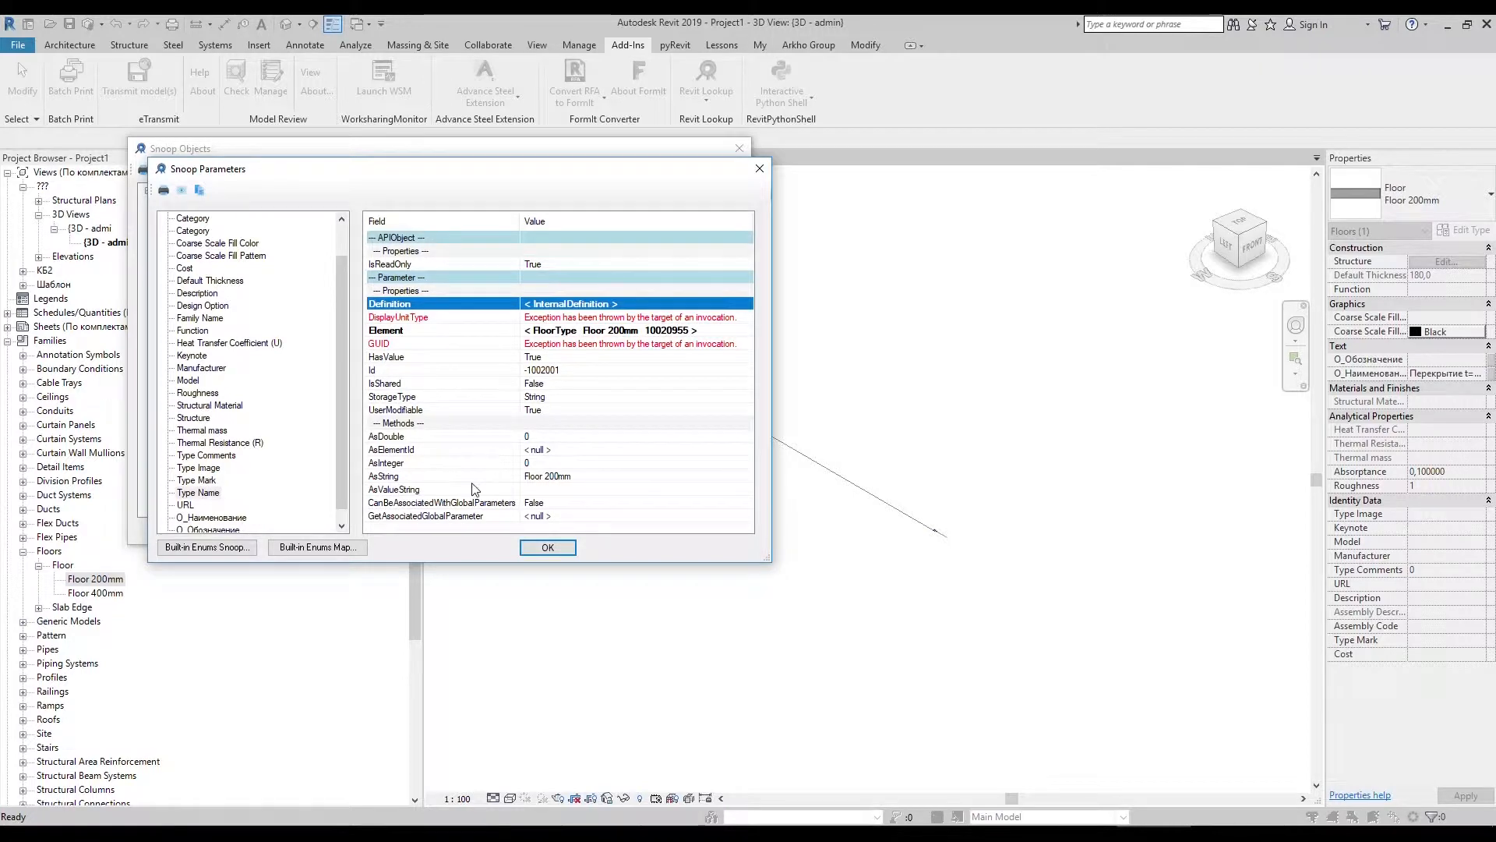
mouse_move(759, 168)
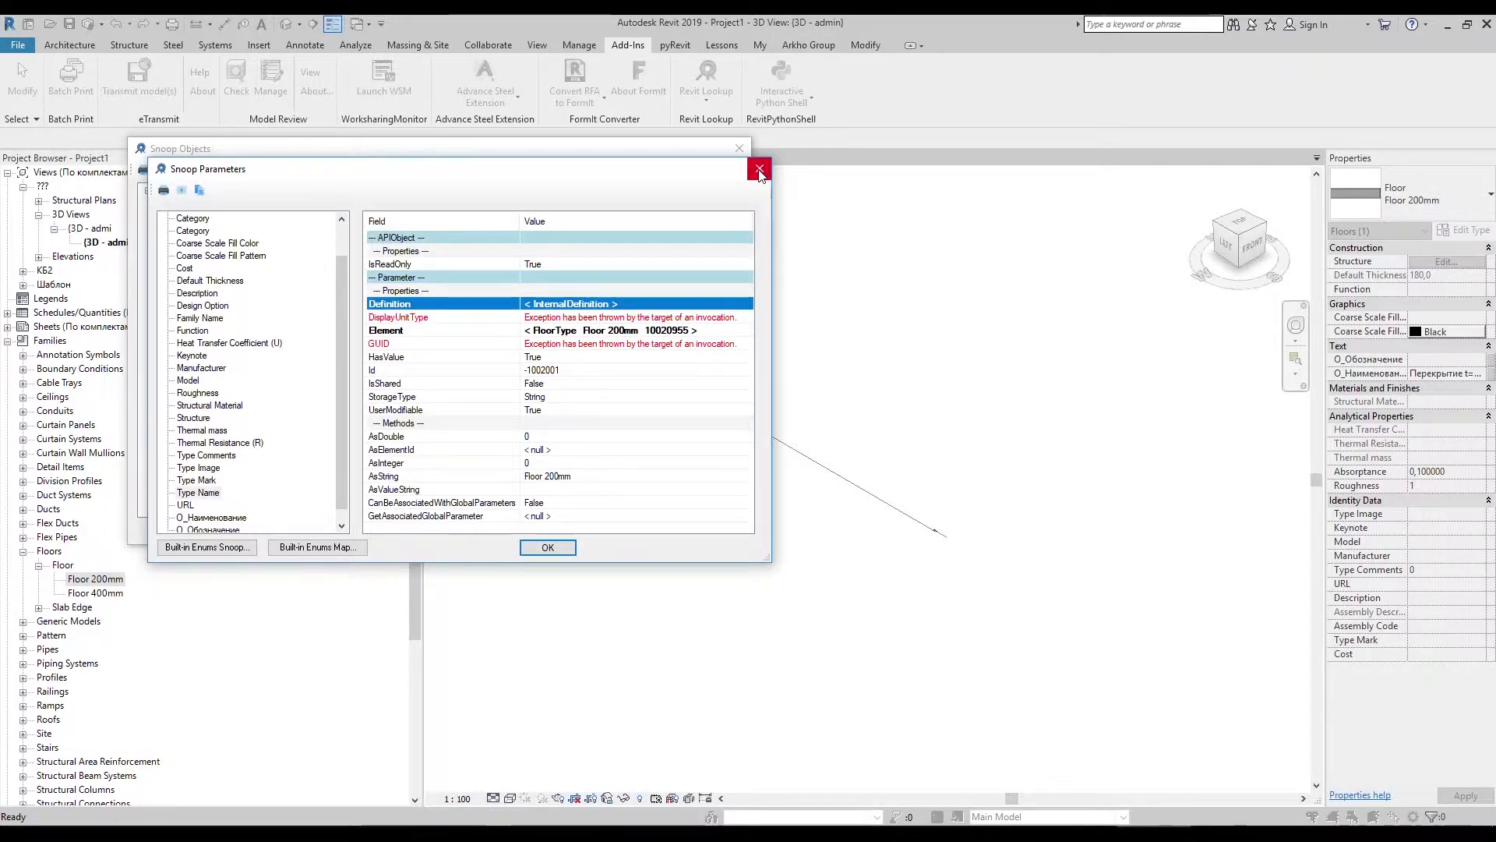
left_click(759, 171)
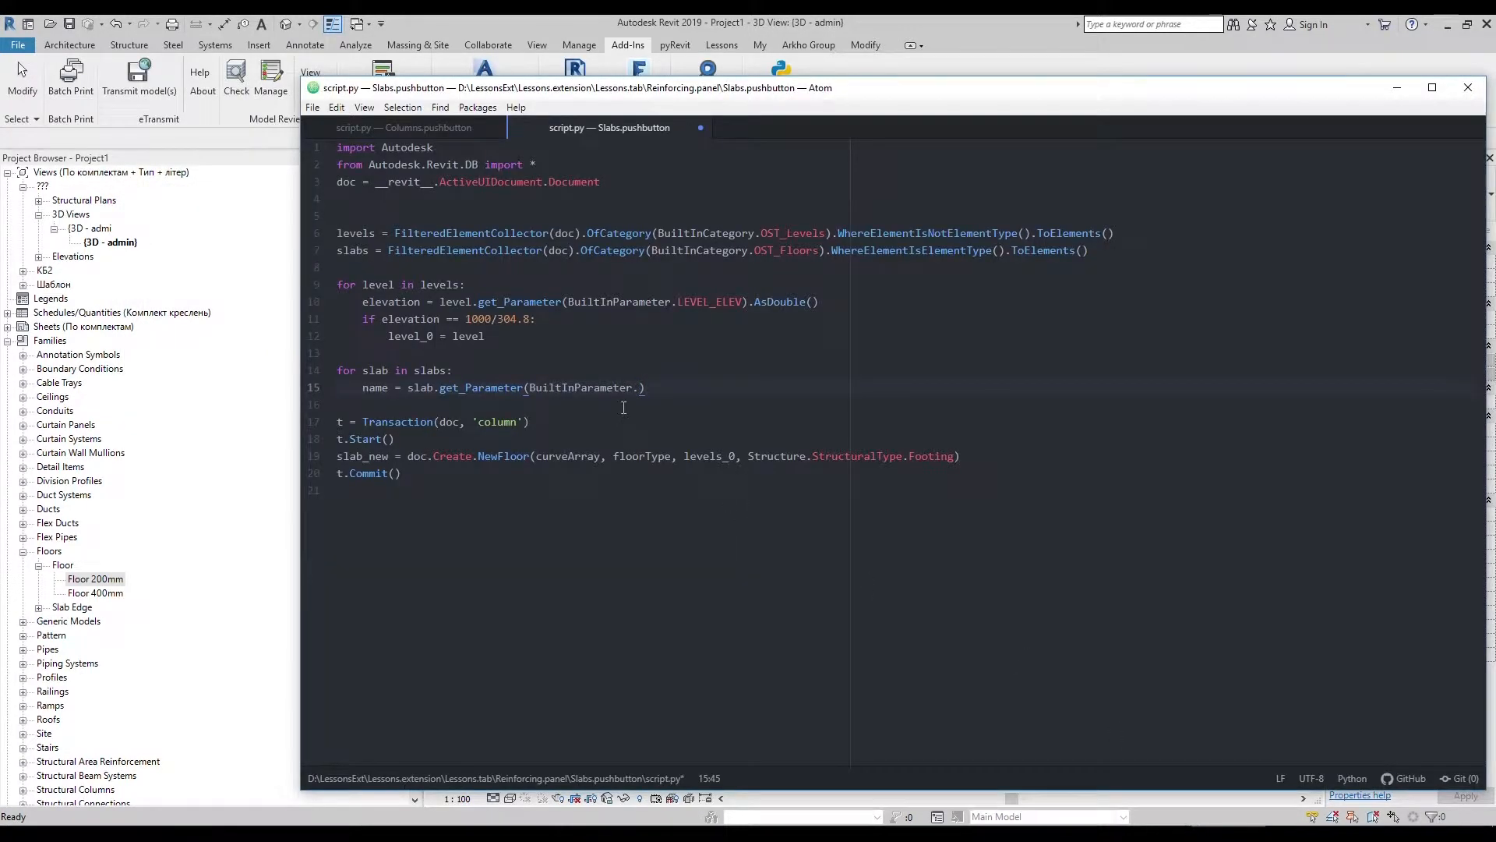
Loop over slabs reading SYMBOL_NAME_PARAM, set floorType for 'Floor 200mm', and declare curveArray = CurveArray()
type("SYMBOL_NAME_PARAM")
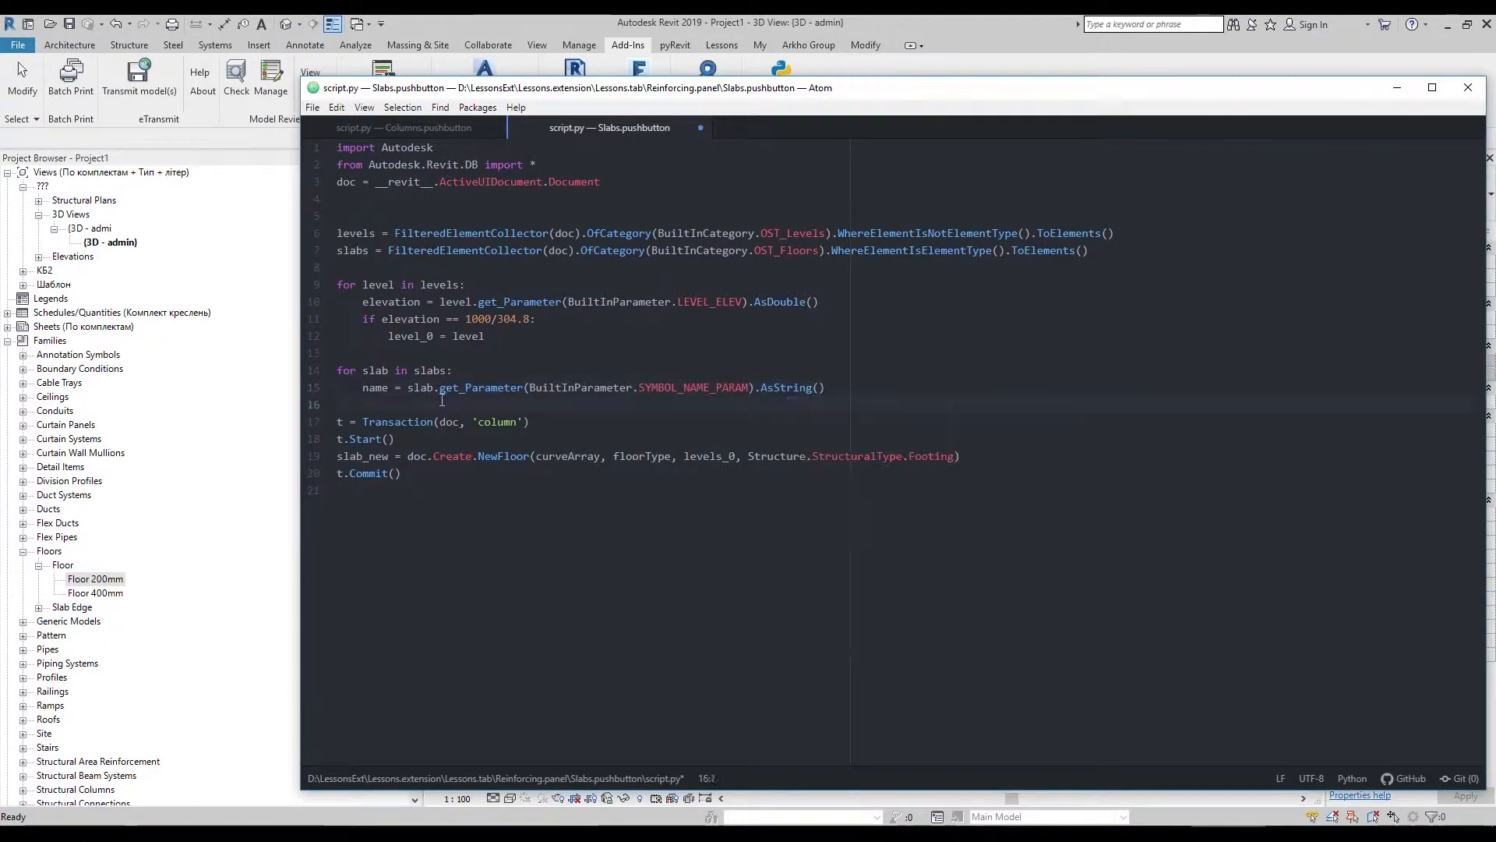
type("if name = '")
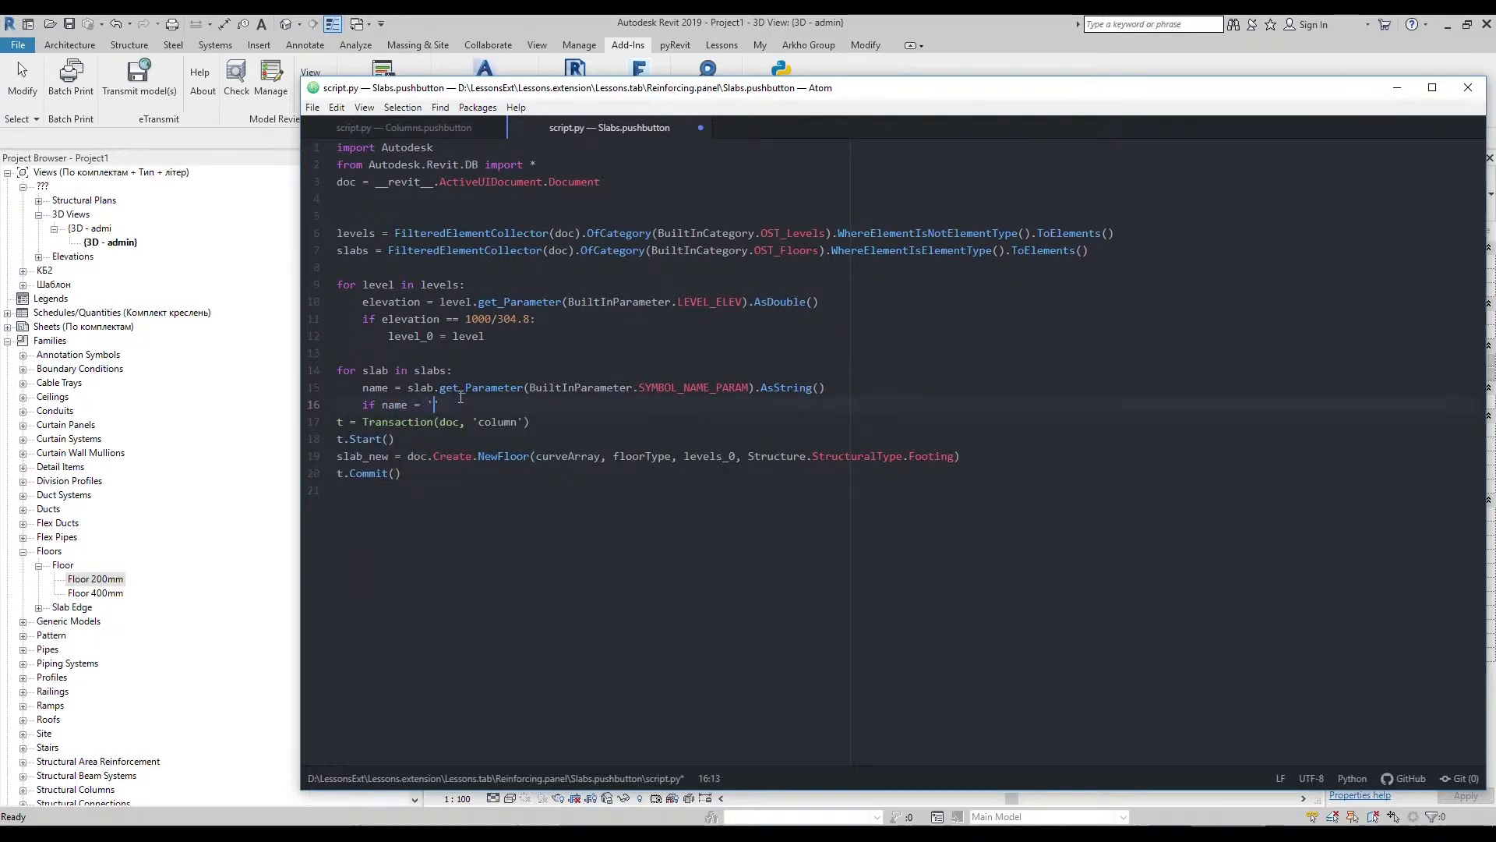
type("Floor 200mm':")
type("floorType = slab")
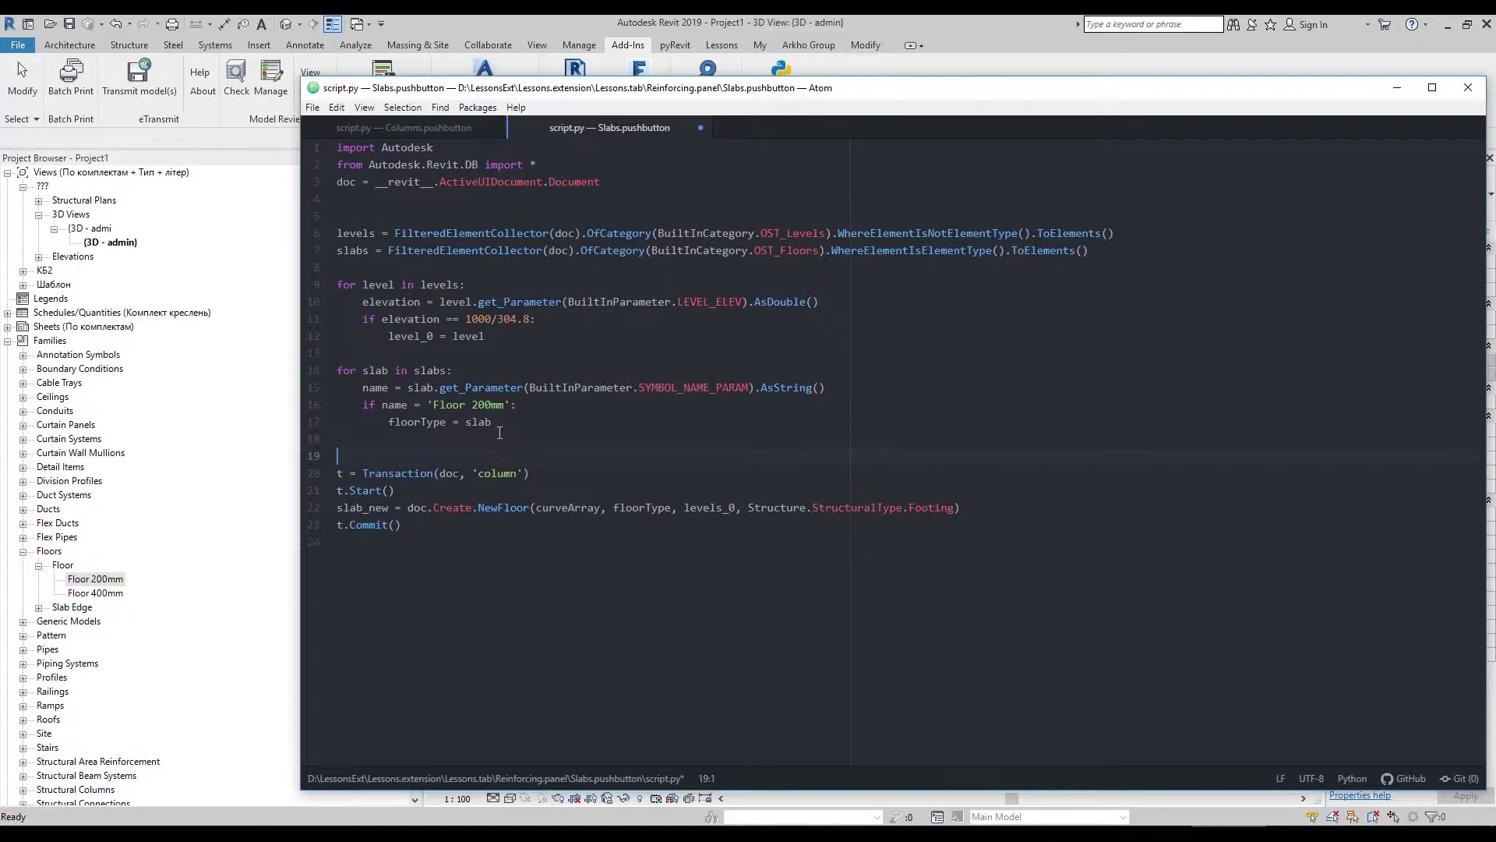
type("curveArray = CurveArray(")
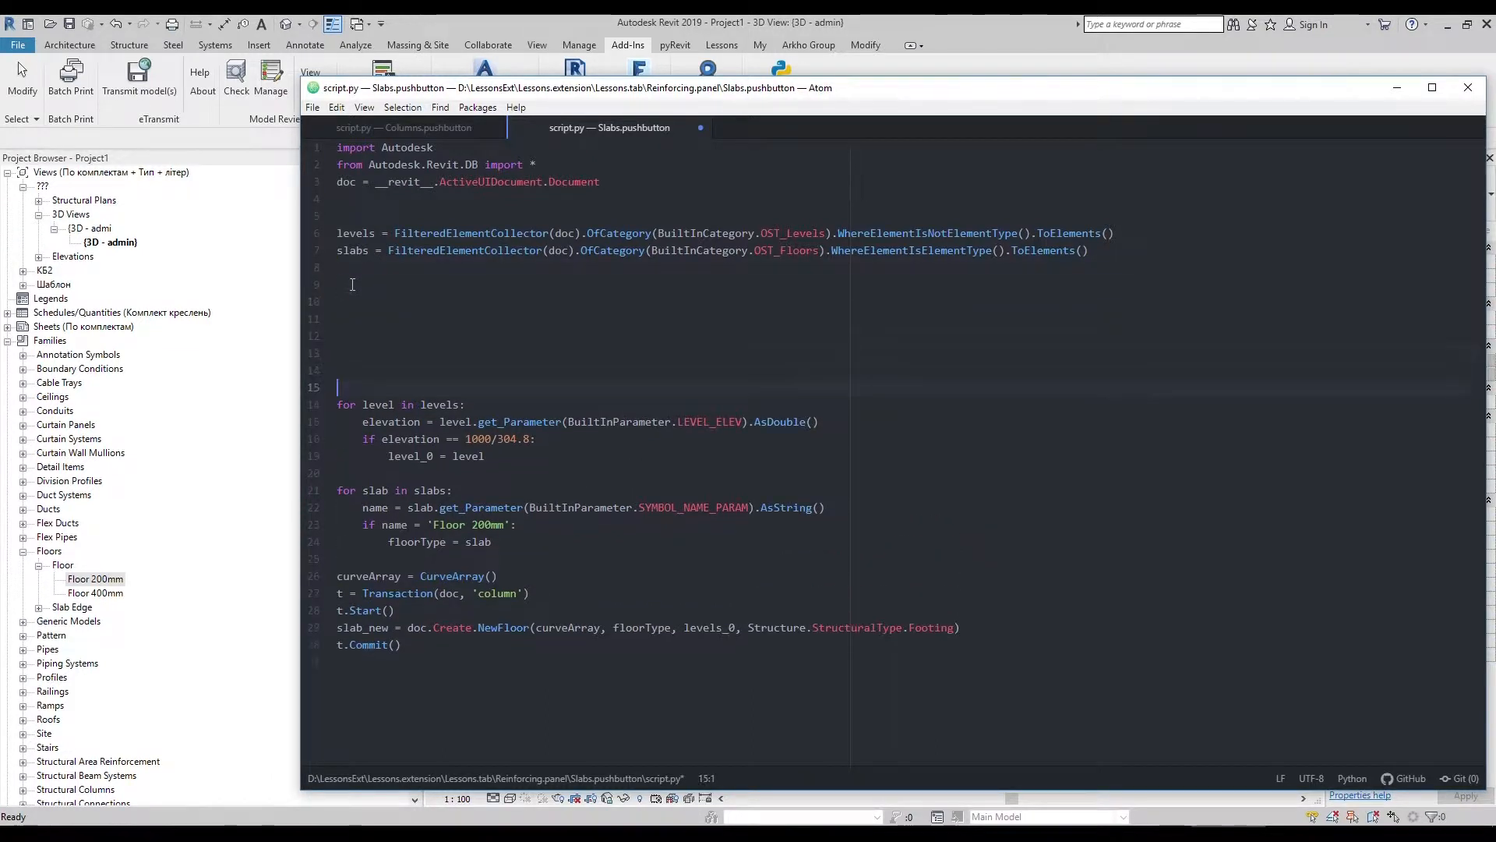
Define p_1 to p_4 as XYZ corners (0,0,0), (0,10,0), (10,10,0), (10,0,0)
type("p_1 = XYZ(0, 0, 0")
left_click(909, 301)
type("p_2 = XYZ")
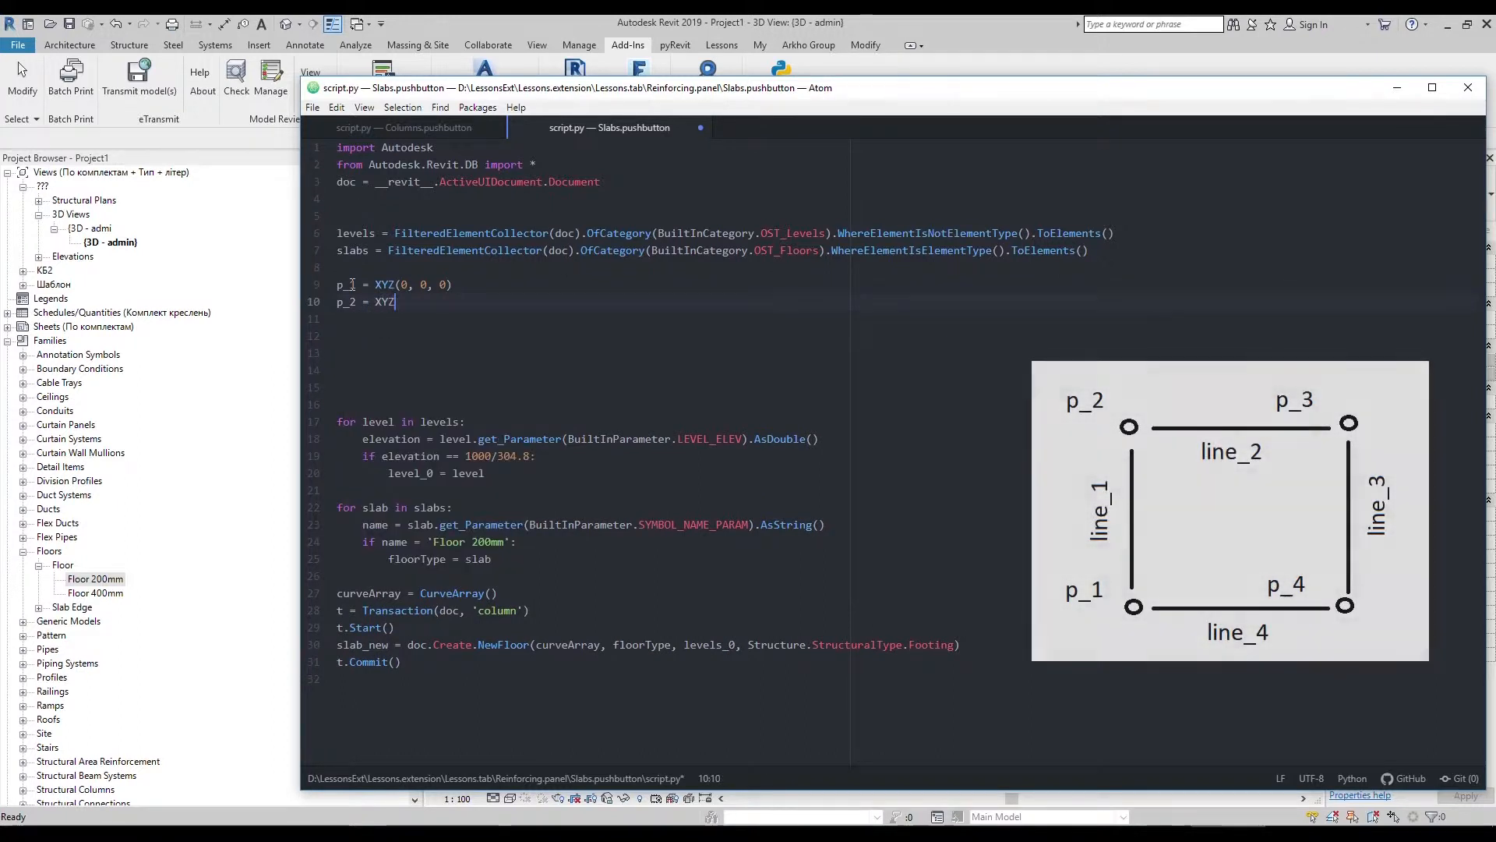
type("(0, 10, 0)")
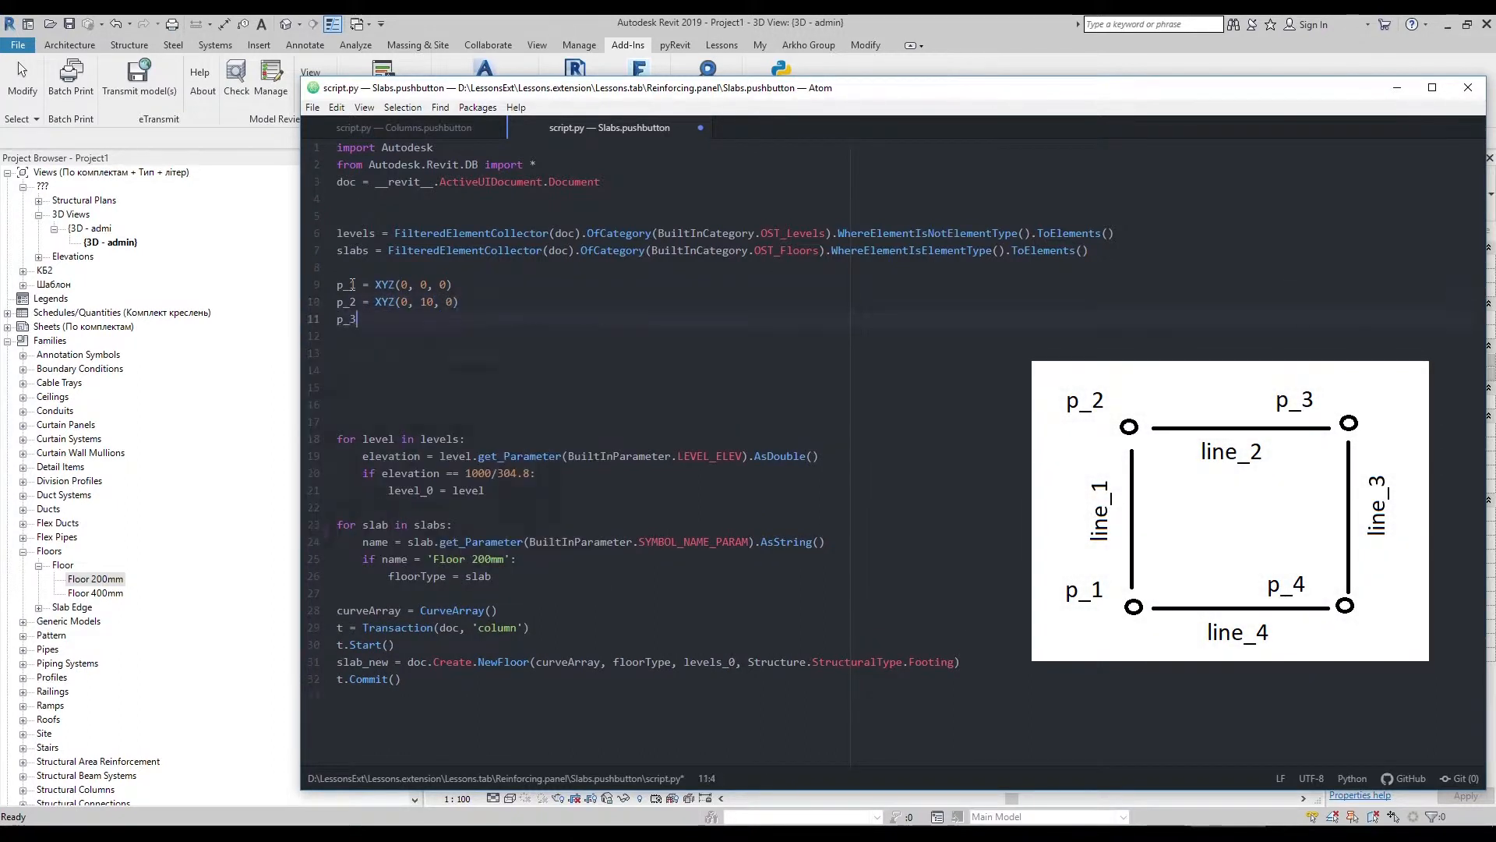
type("= XYZ(10, 10, 0")
type("p_4 = XYZ")
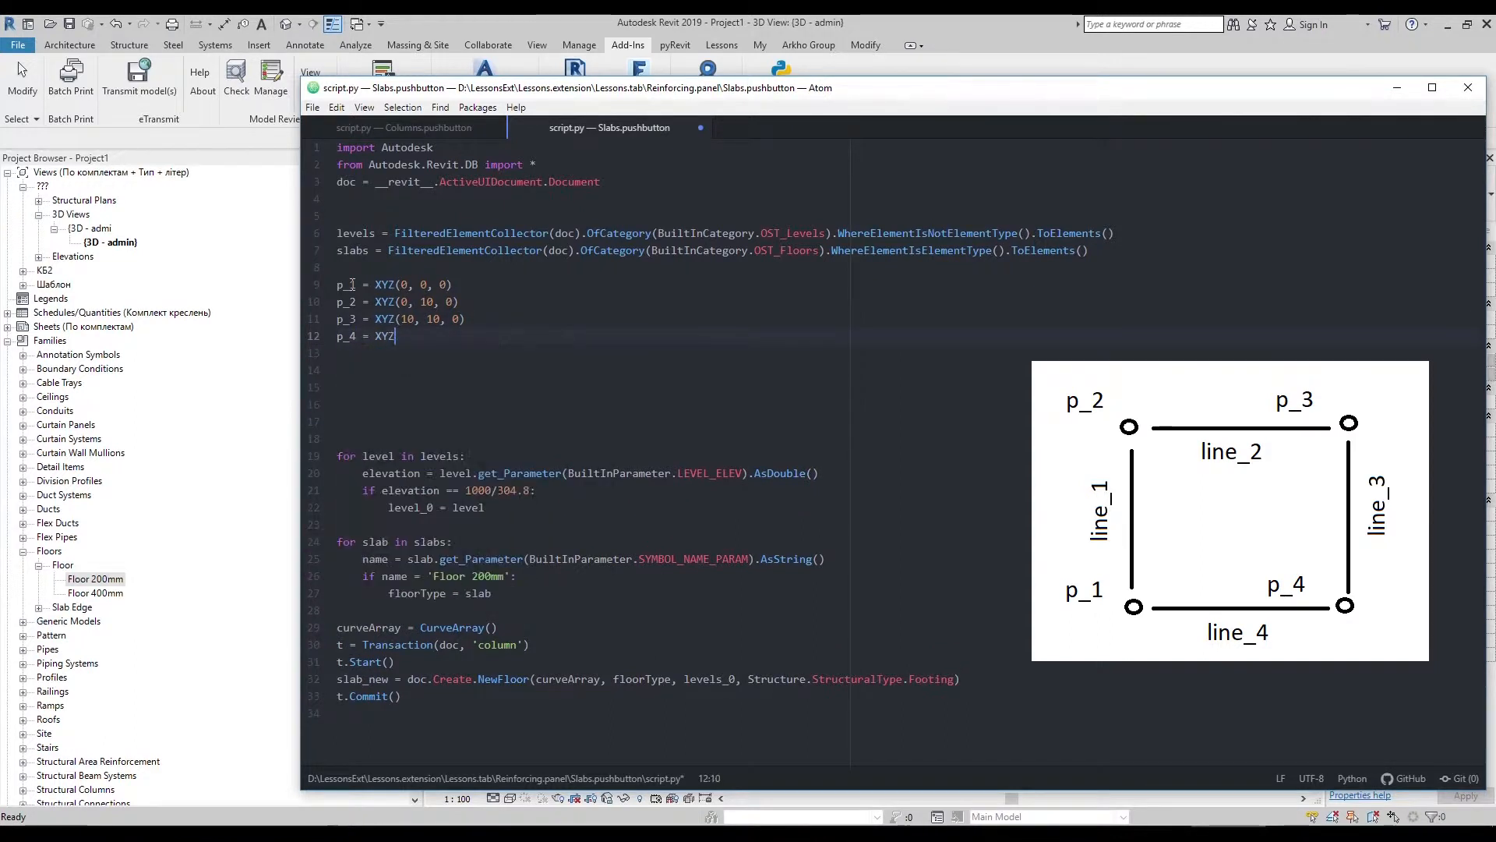
type("(10, 0, 0)")
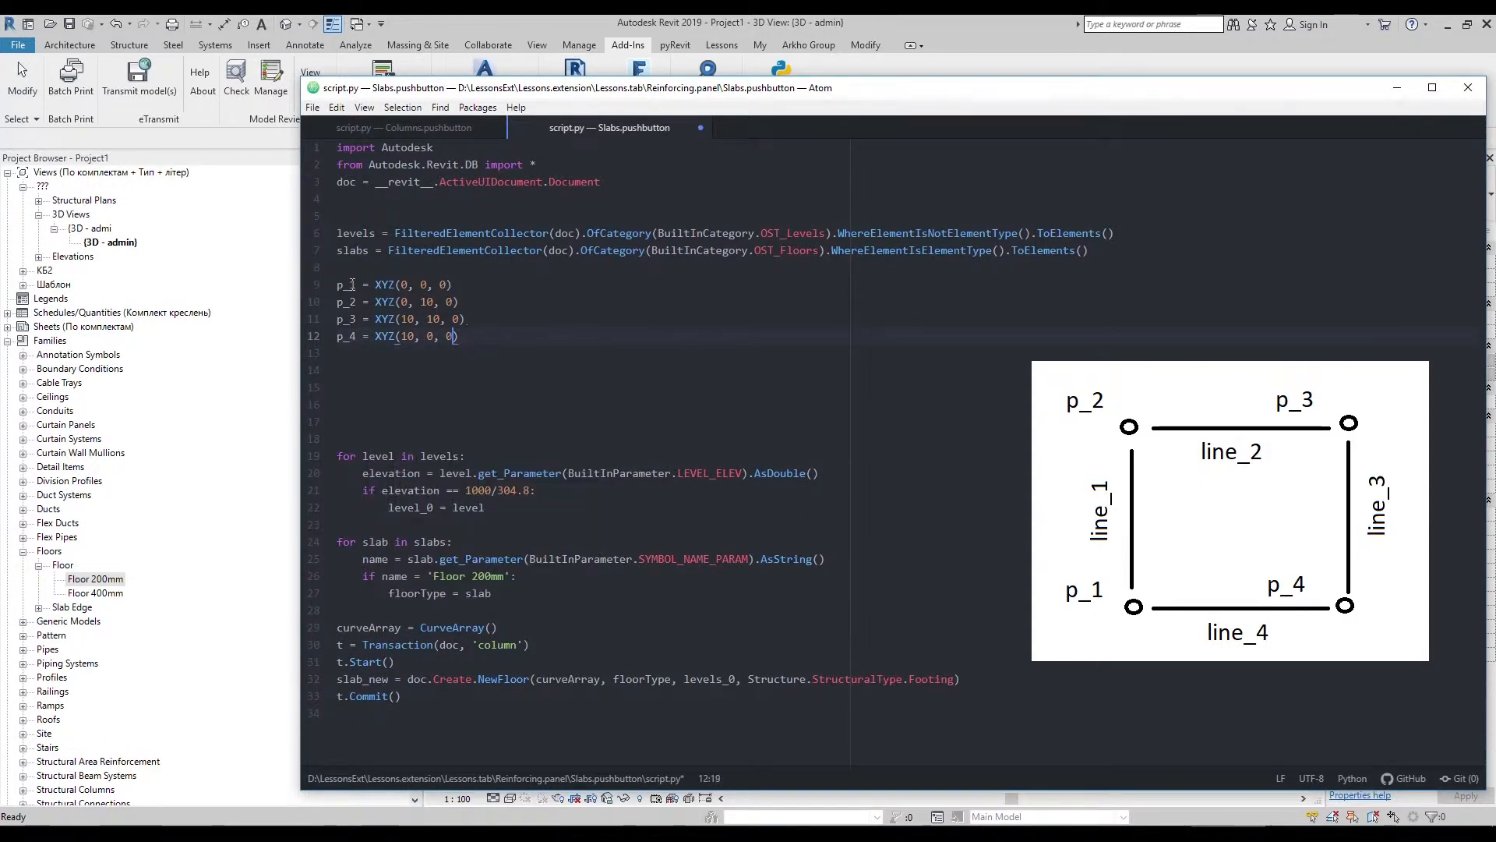
Define line_1 to line_4 with Line.CreateBound joining consecutive points back to p_1
type("l")
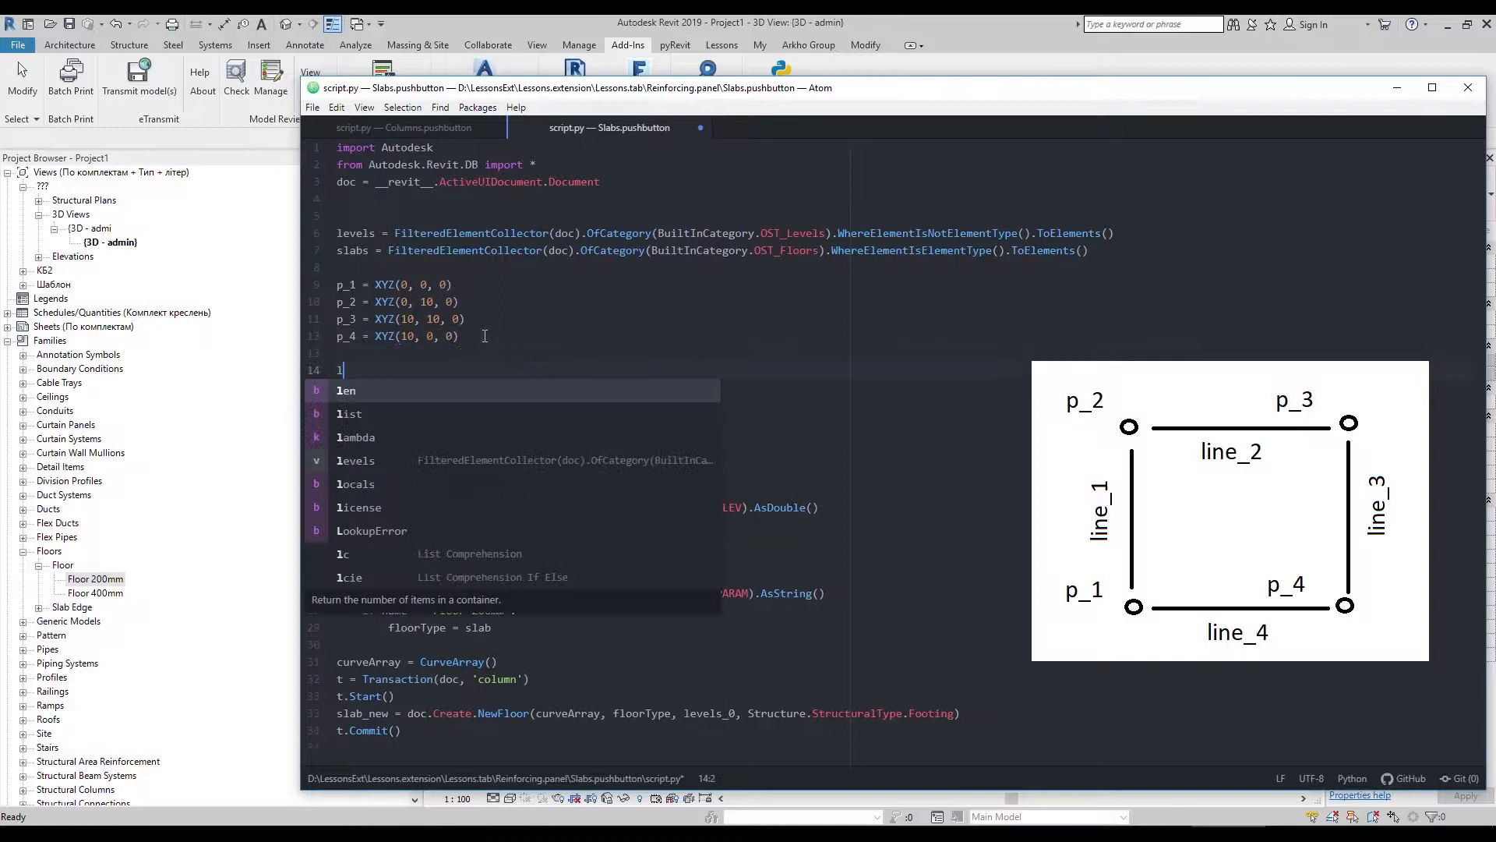
type("ine_1 = Line.CreateBound(p_1,")
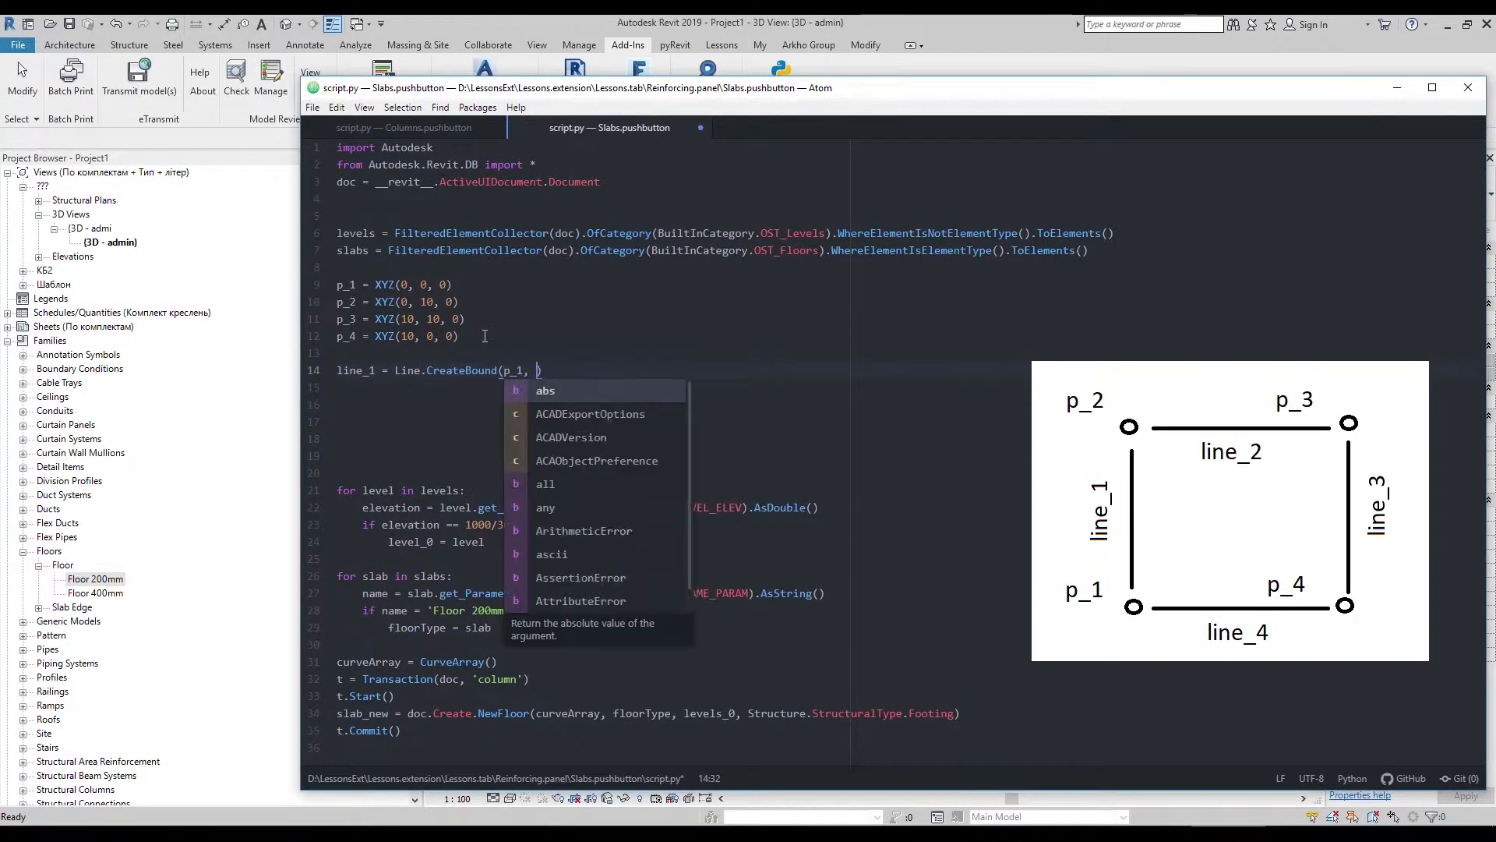
type("p_2")
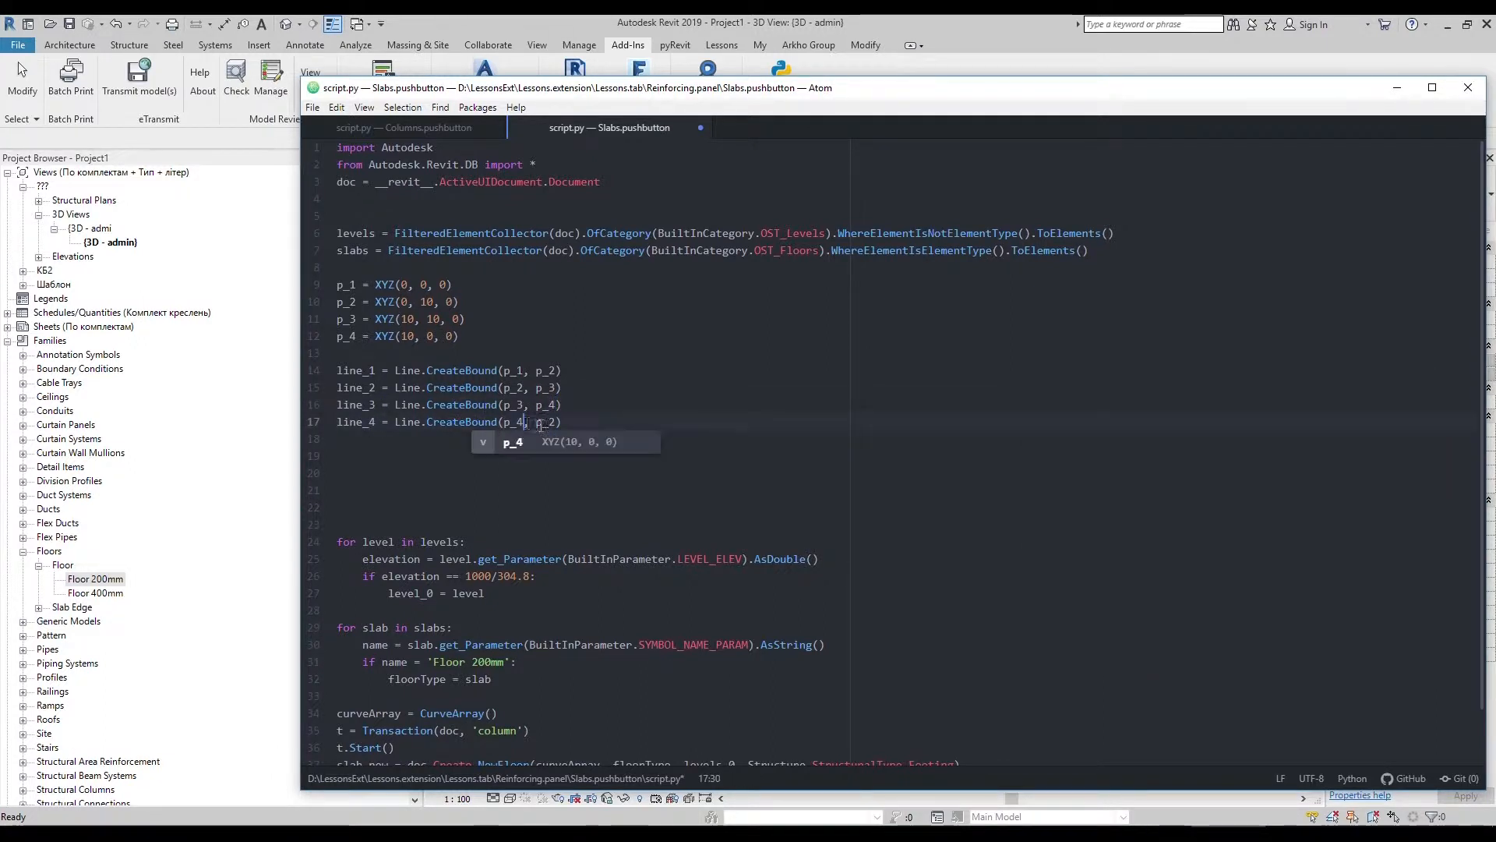
type("p_1")
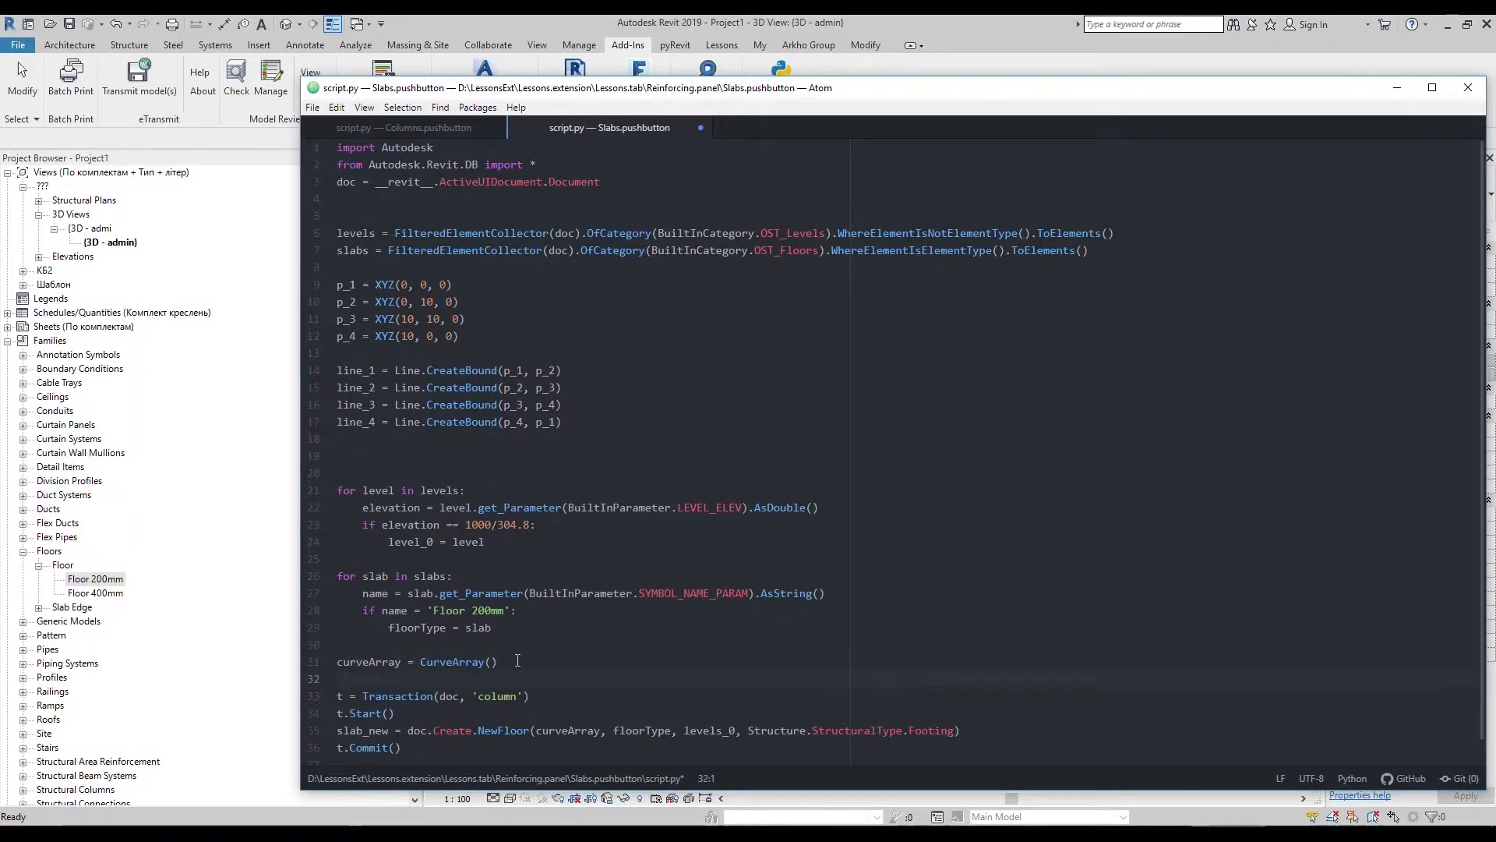
Append line_1 through line_4 to curveArray, then switch over to Revit
type("curveArray.Append(line_1")
left_click(430, 610)
type("=")
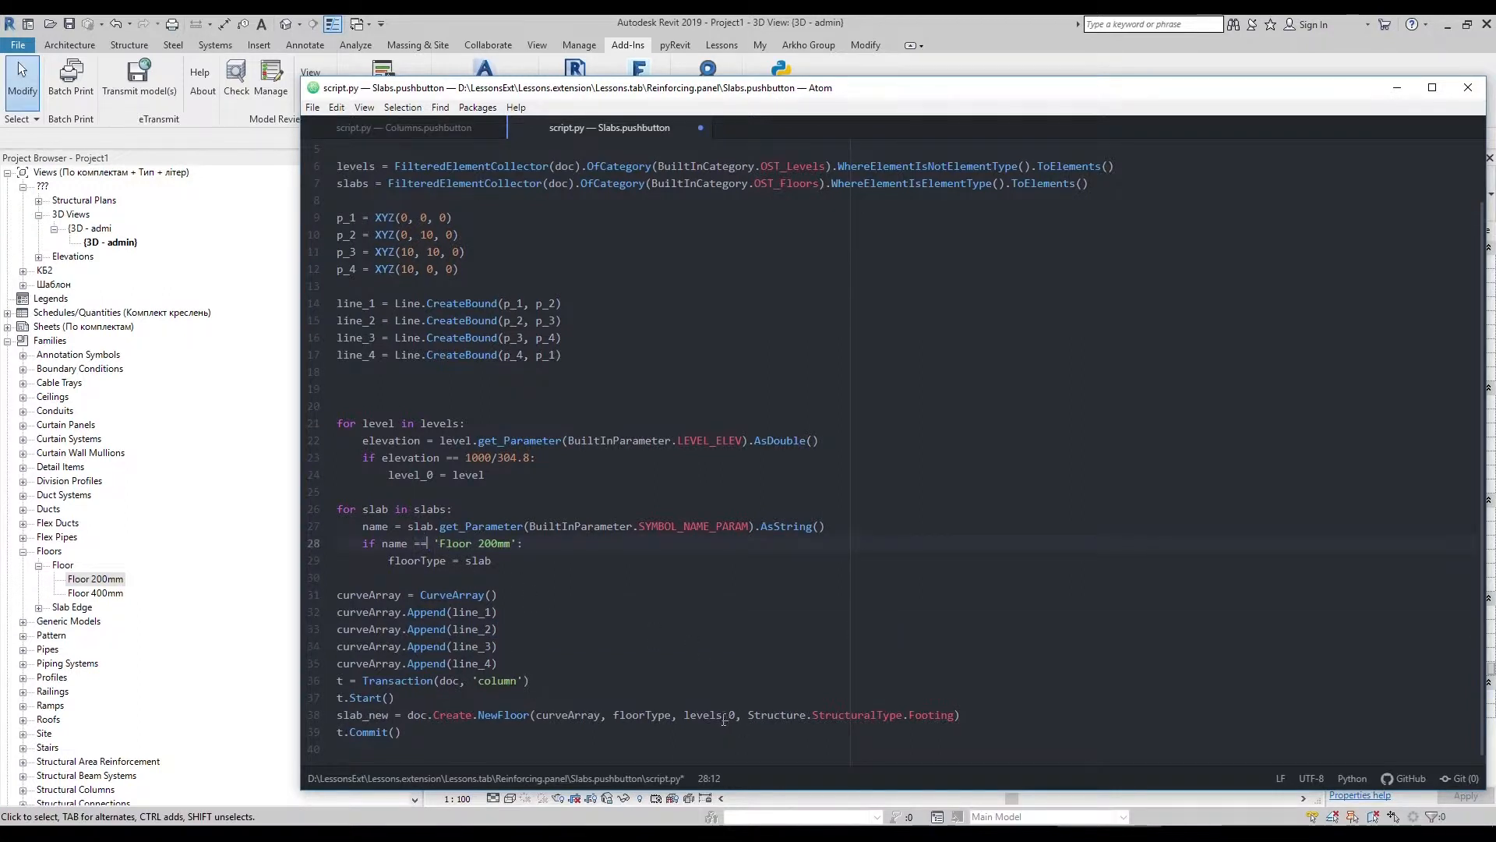
left_click(312, 107)
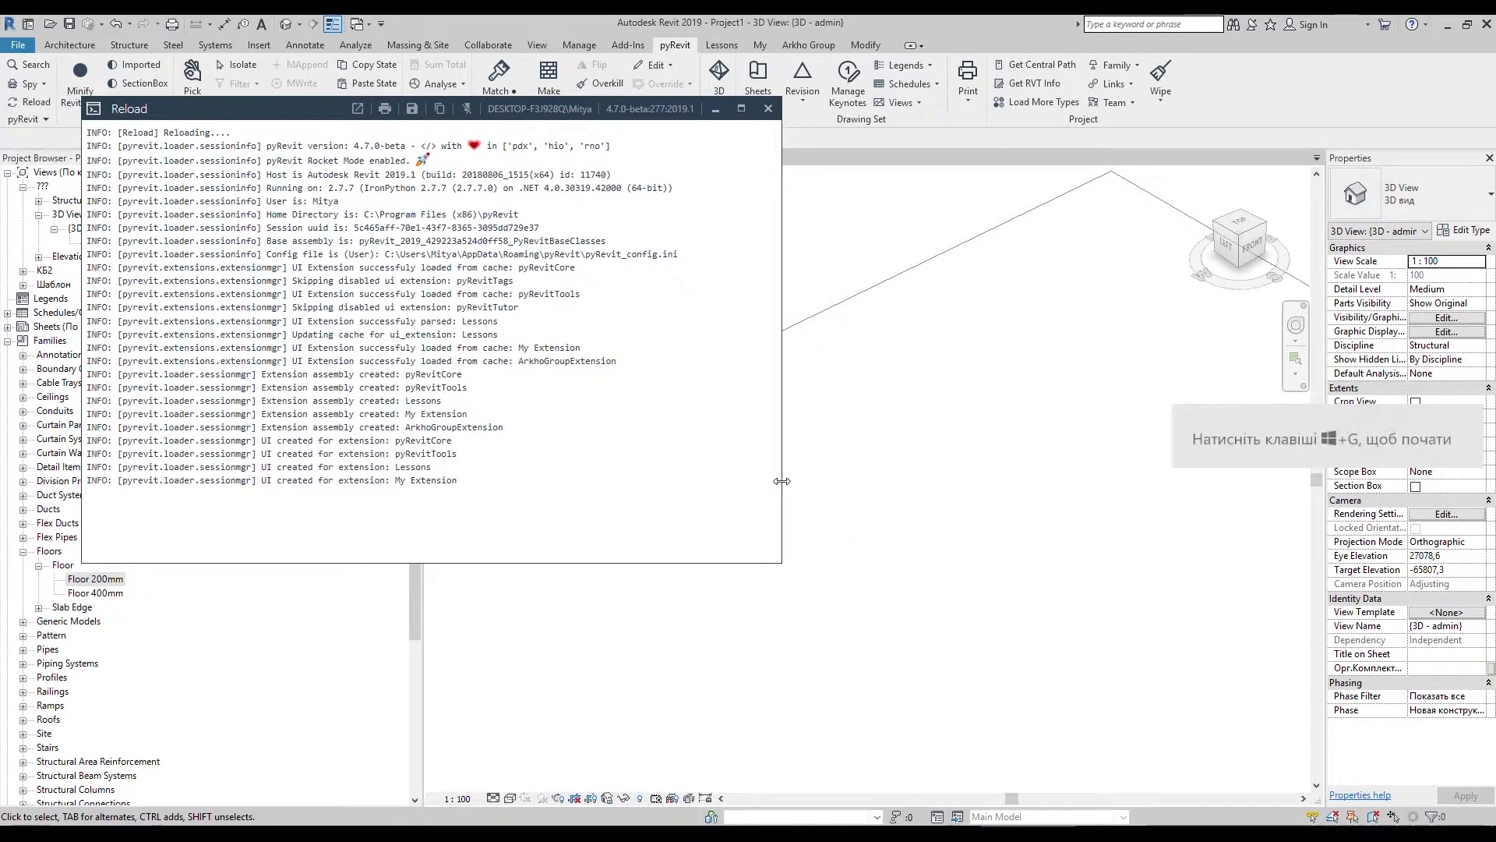
Run the Slabs button on the Lessons tab to create the floor
left_click(768, 107)
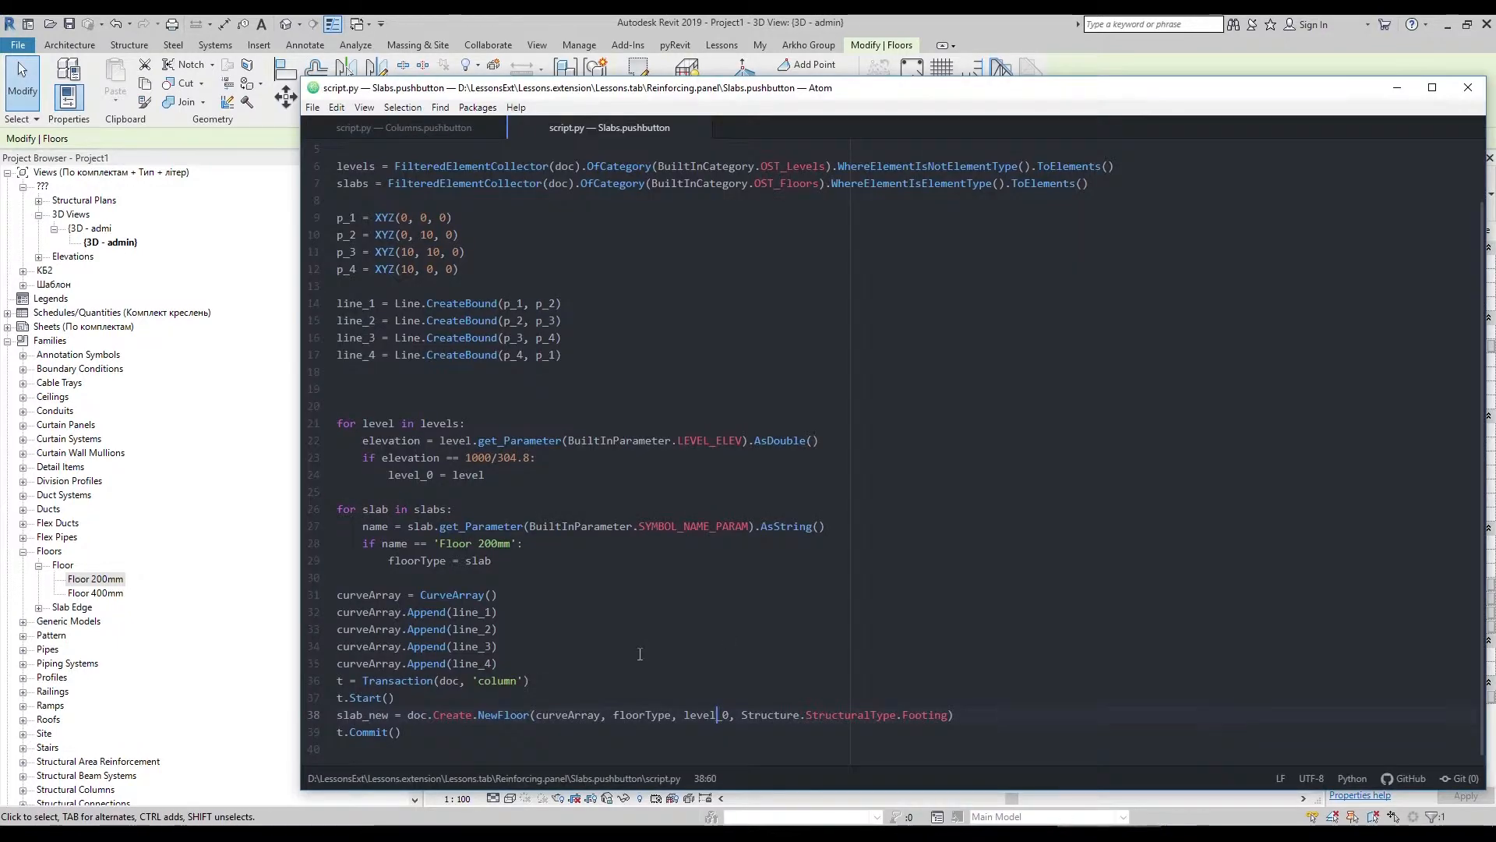
Start an offset = line in the script and go to the Add-Ins tab in Revit
type("offset =")
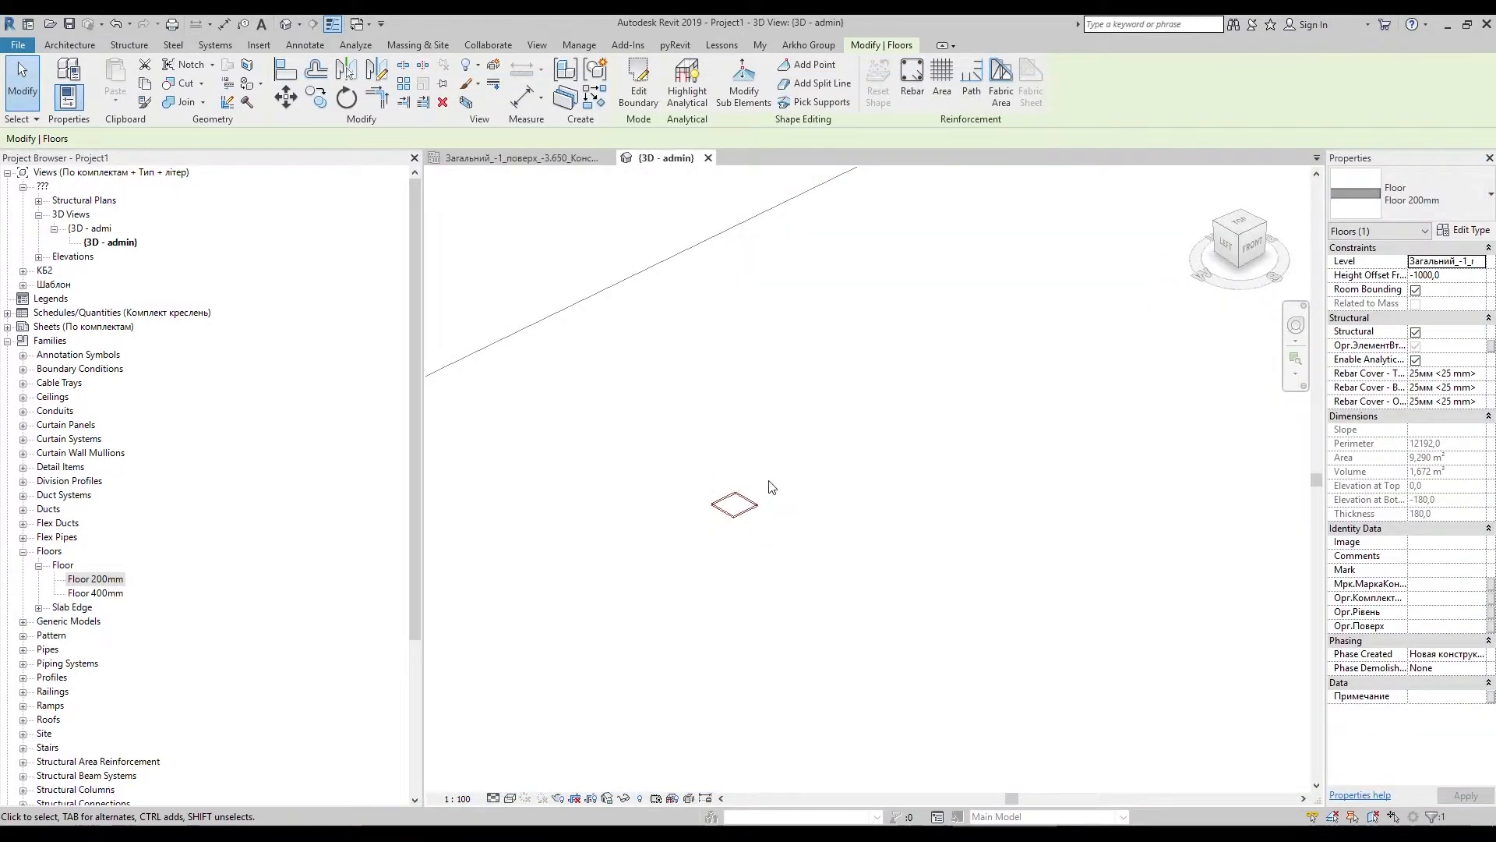
left_click(706, 81)
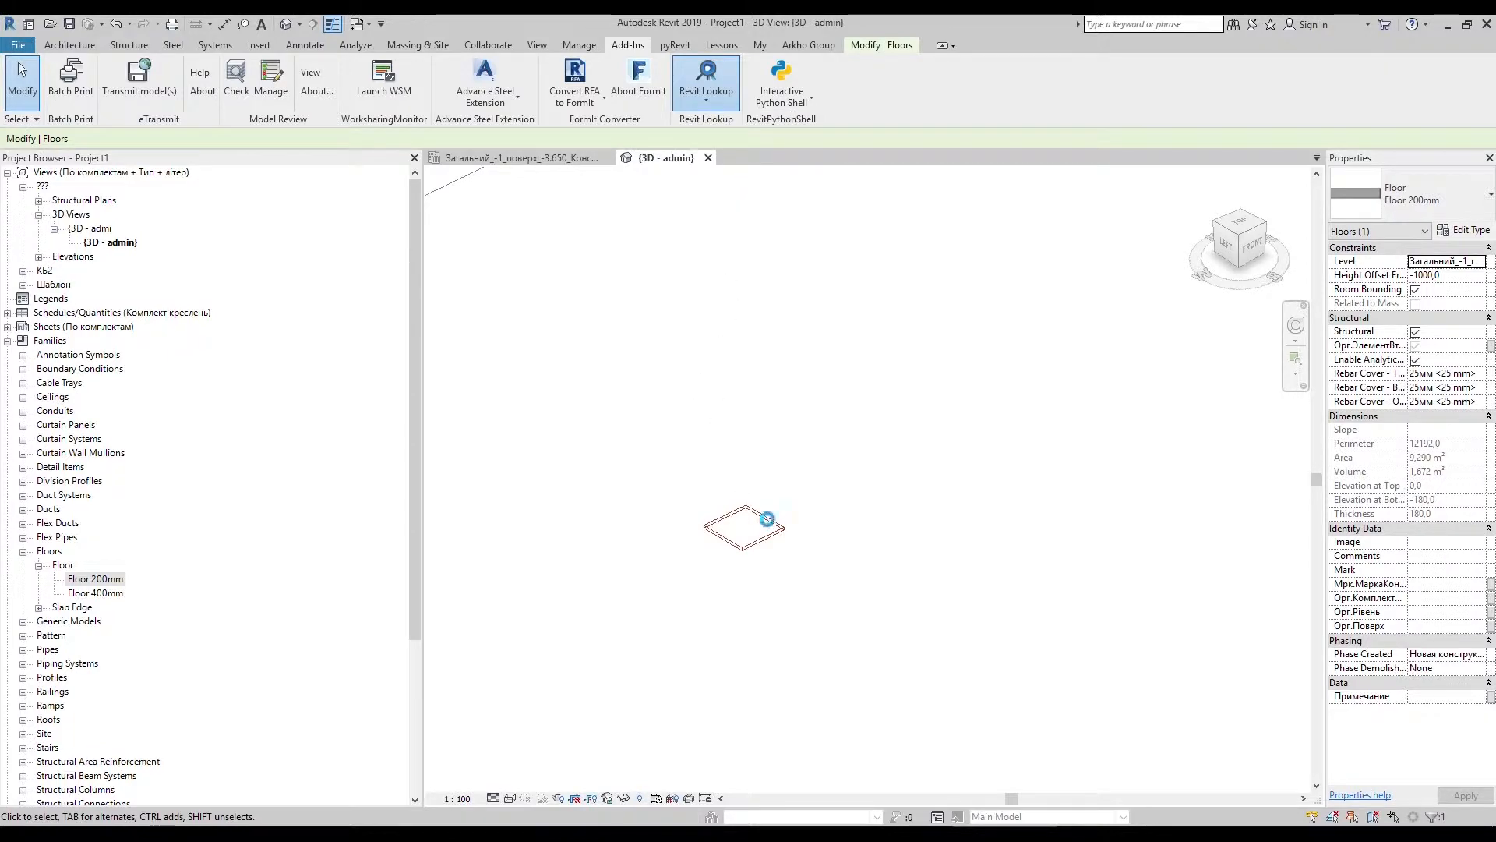
Snoop the selected floor's Height Offset From Level (-1000) in Revit Lookup and close it
left_click(706, 76)
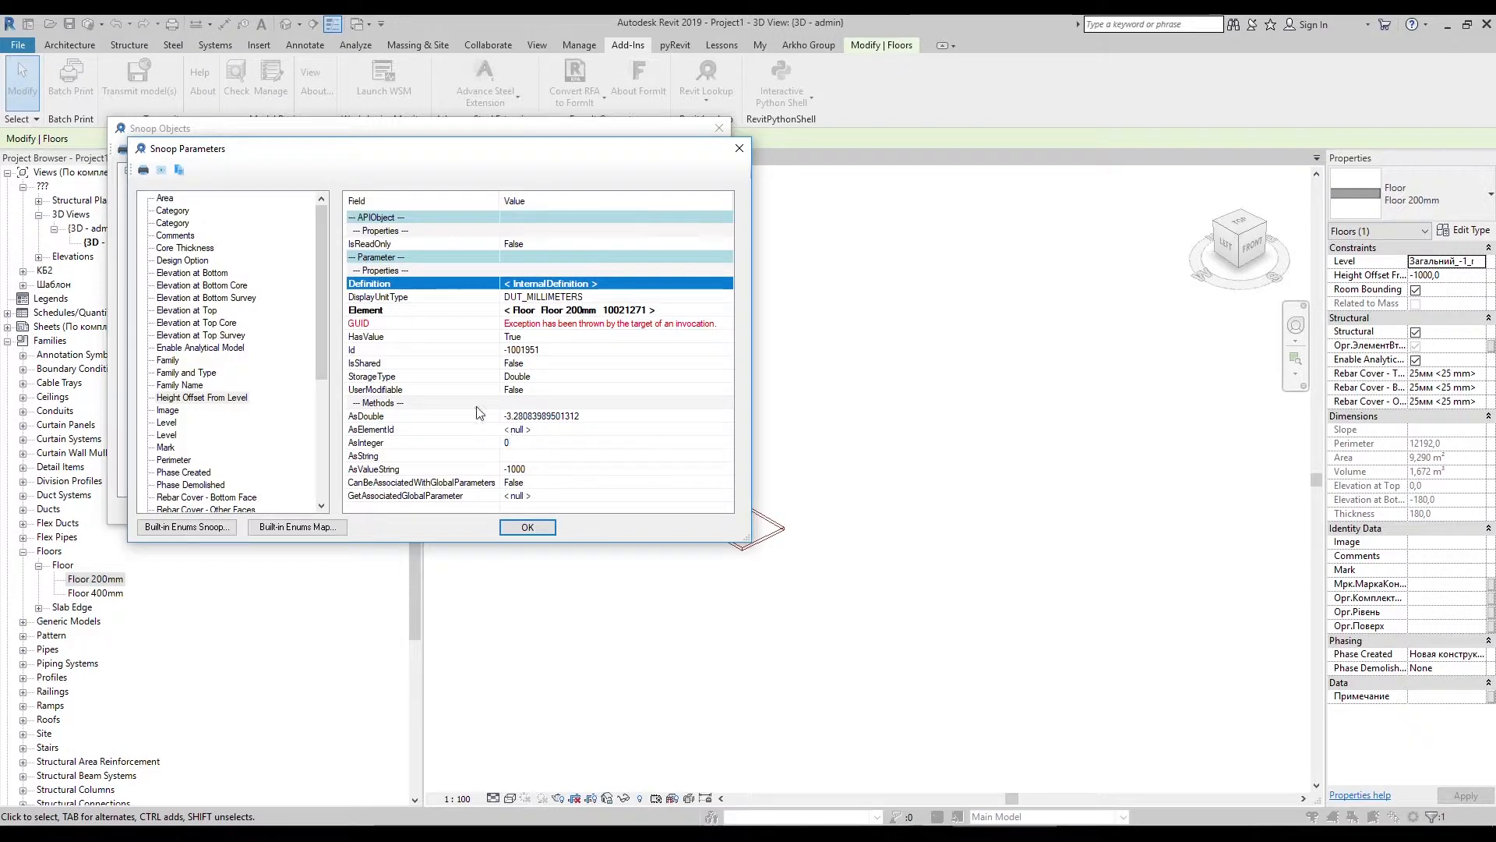
left_click(737, 148)
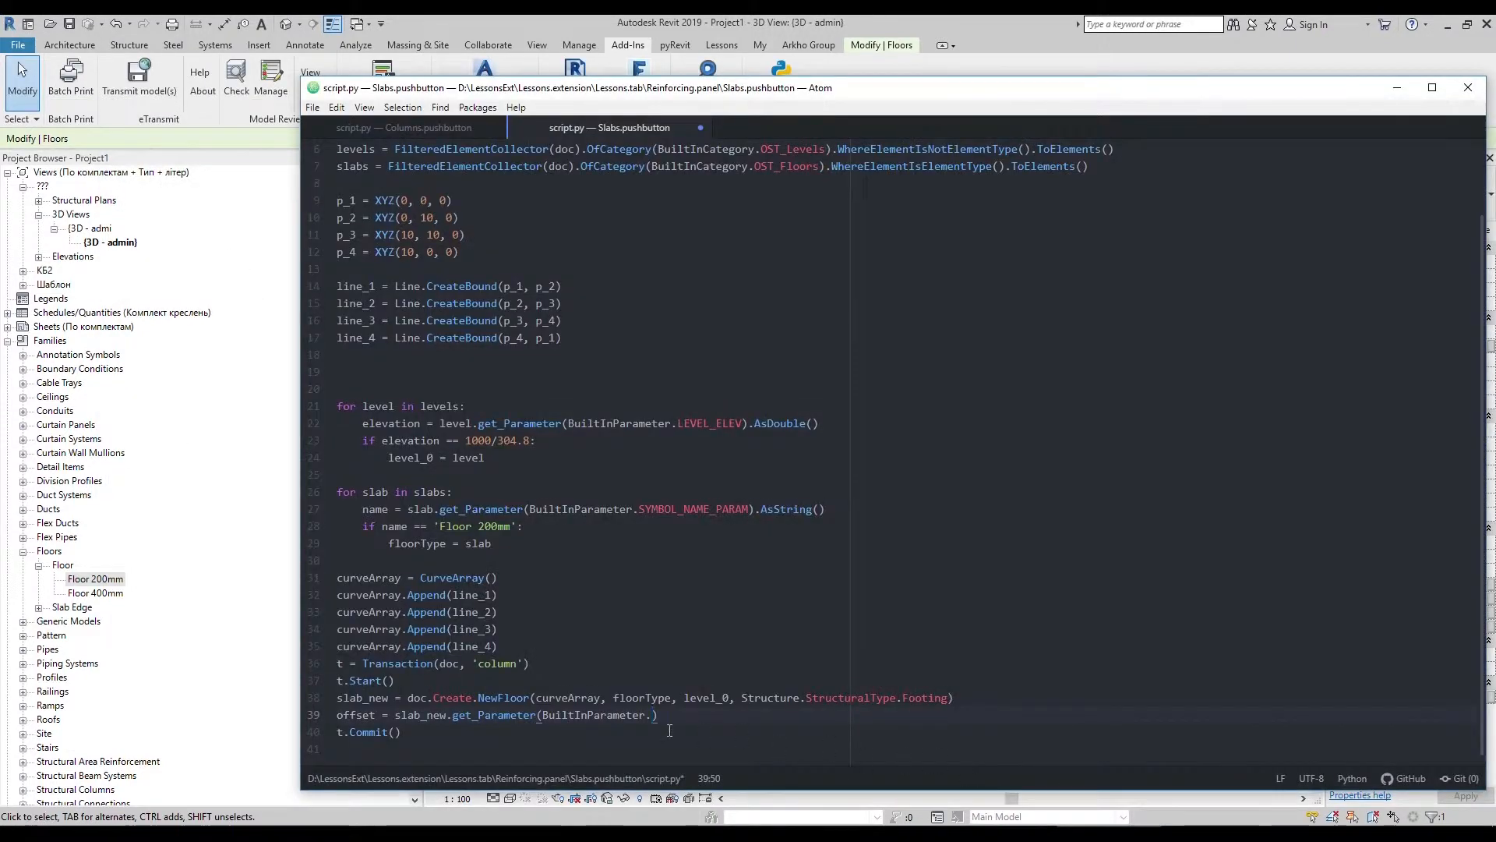
Read FLOOR_HEIGHTABOVELEVEL_PARAM from slab_new into offset and go to save the script
type("FLOOR_HEIGHTABOVELEVEL_PARAM")
type("offset.Set(0)")
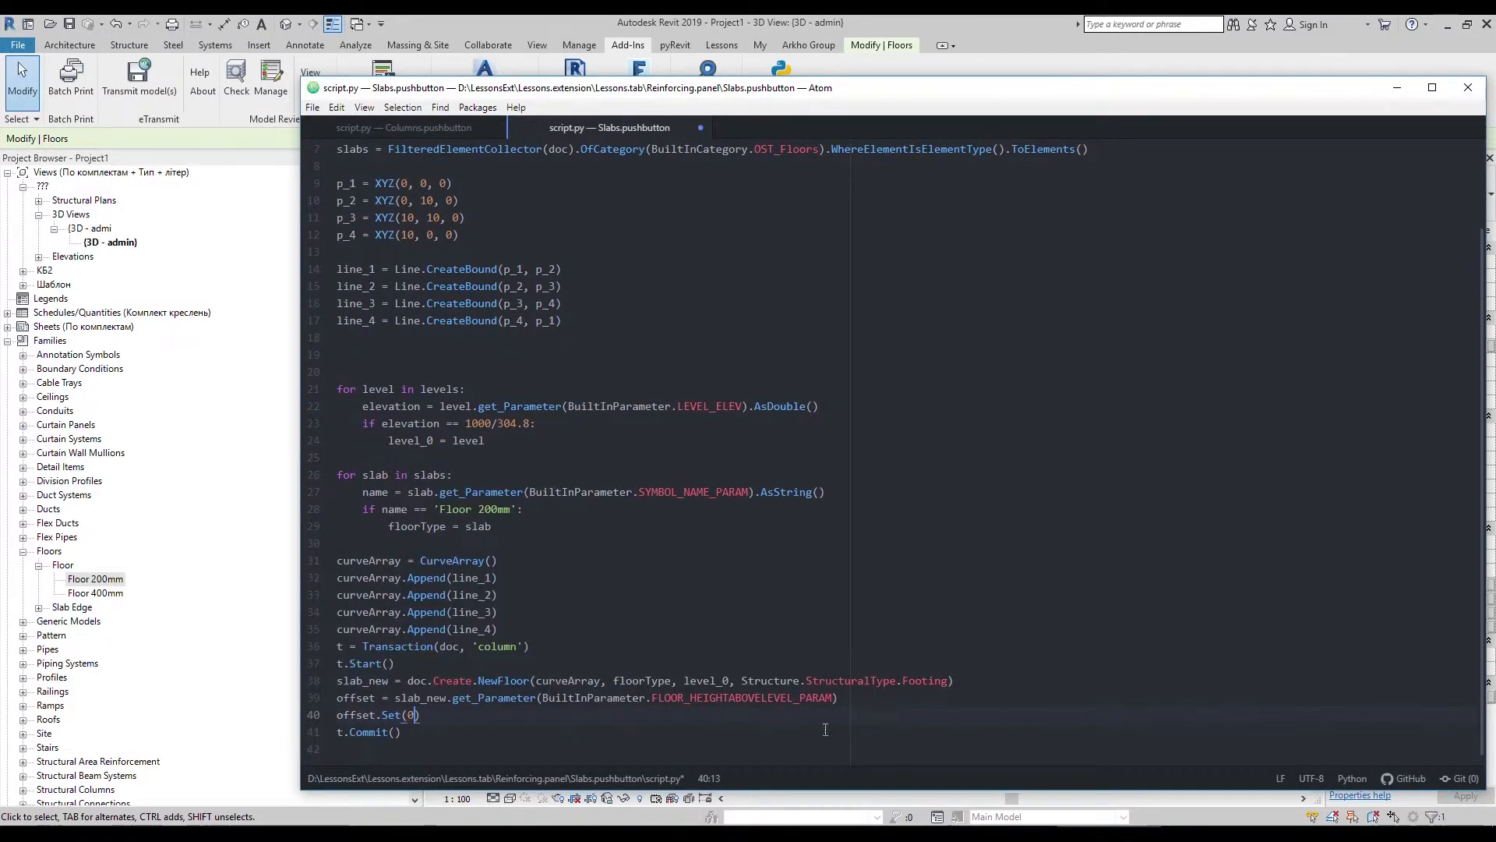
left_click(312, 108)
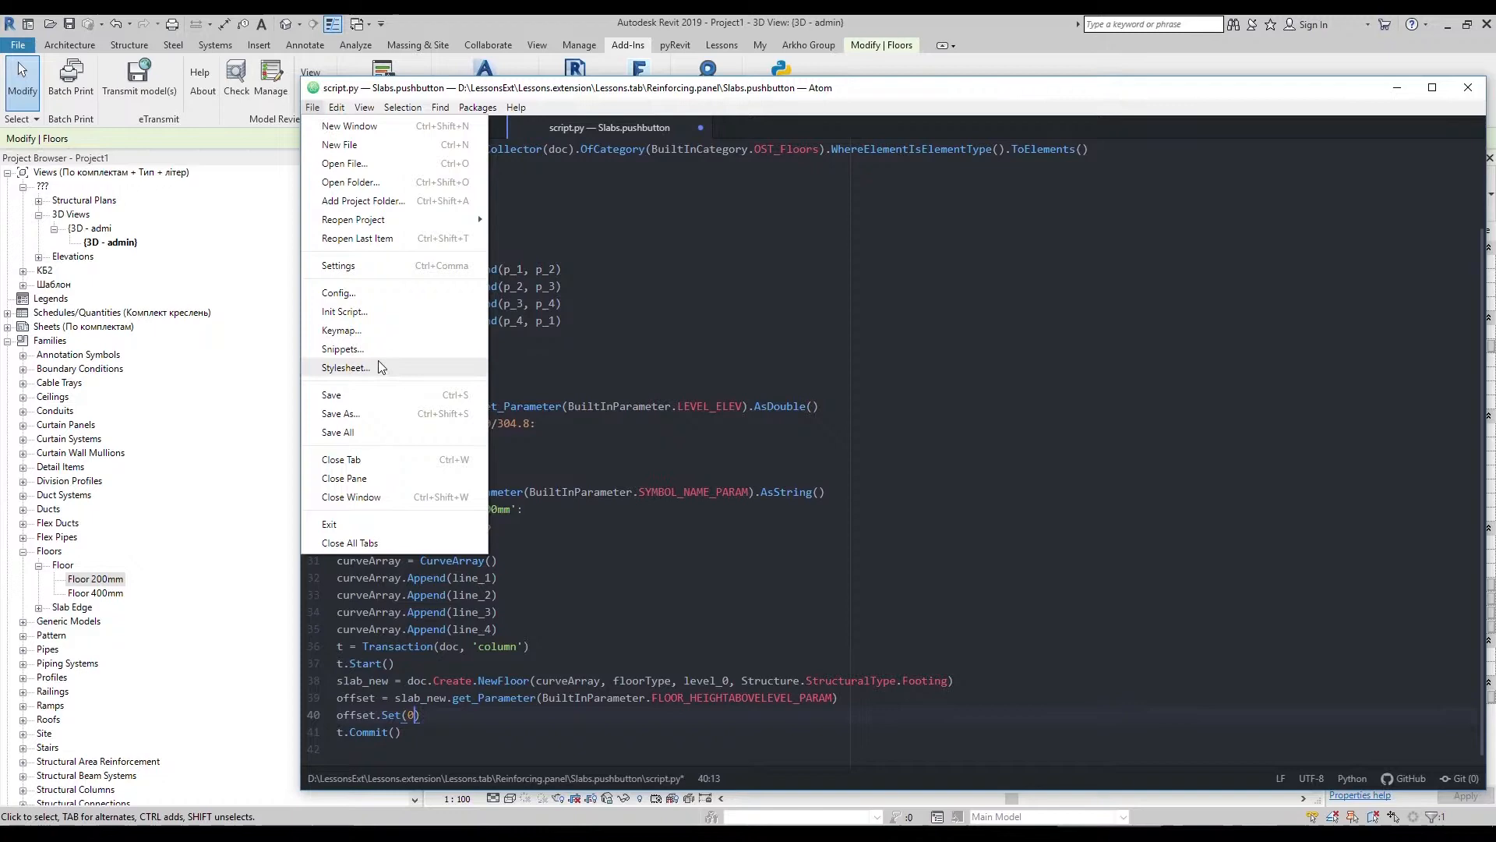